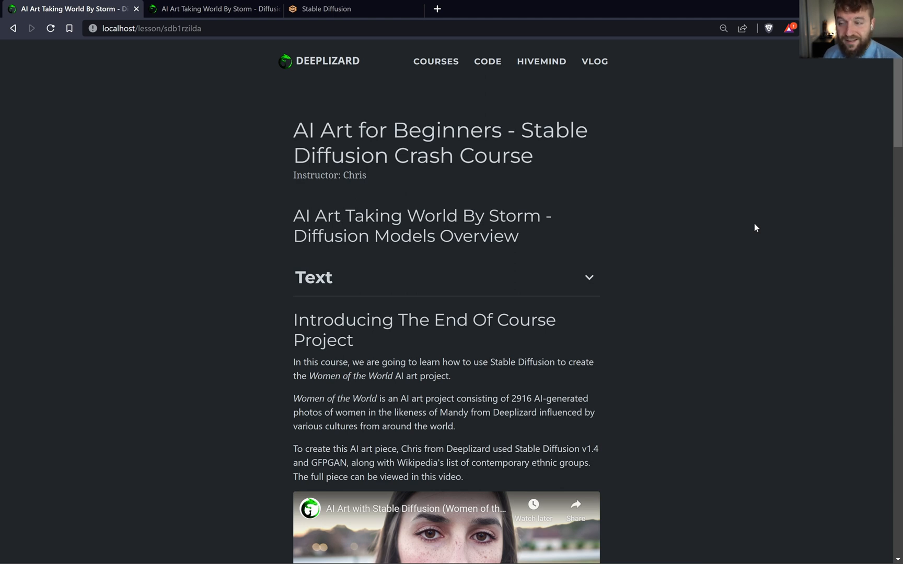
# - Scroll to 'Introducing The End Of Course Project' and clear the stray highlight on its heading
pyautogui.scroll(-3)
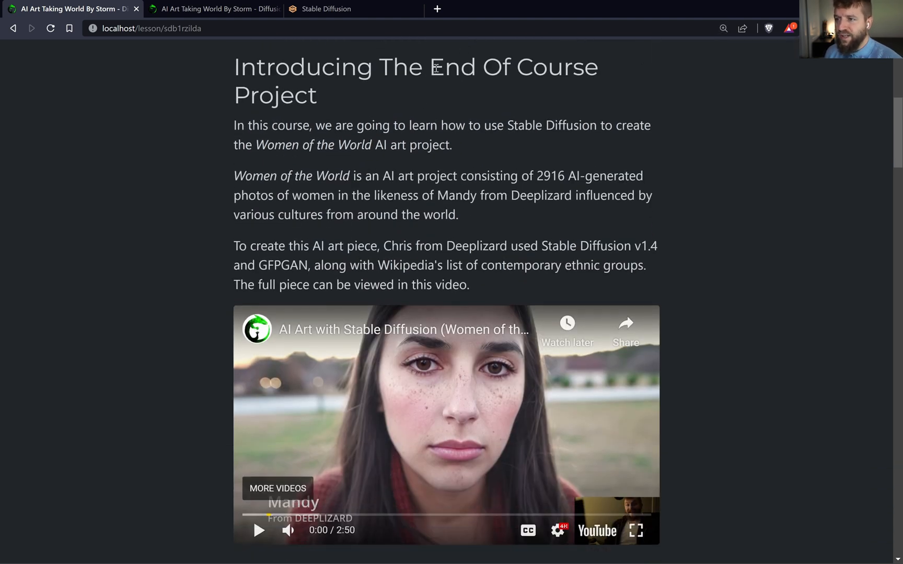
pyautogui.moveTo(323, 103)
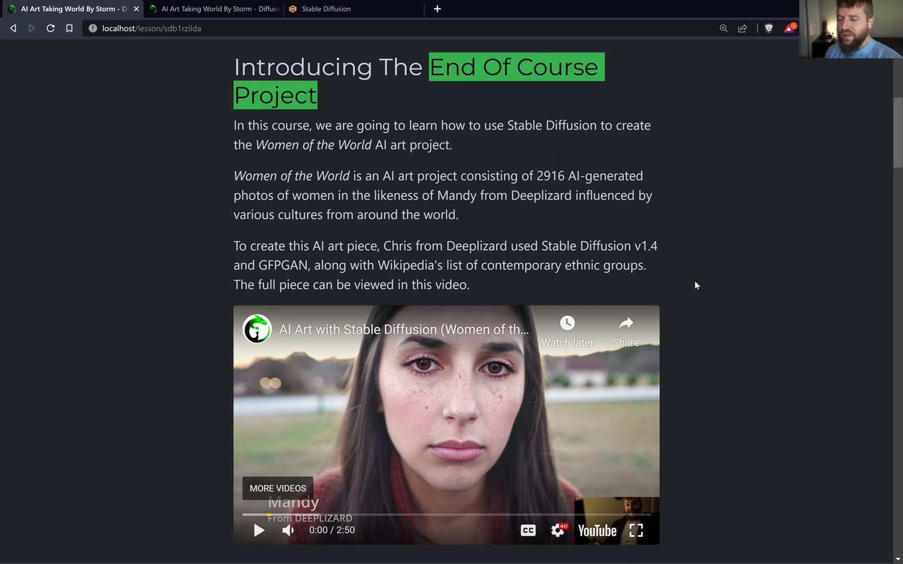
pyautogui.moveTo(649, 451)
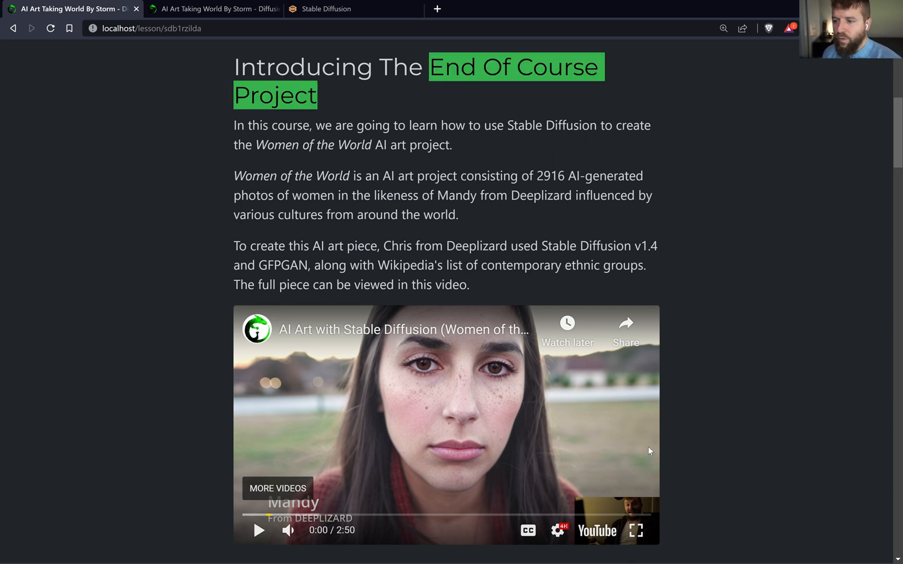
pyautogui.moveTo(660, 415)
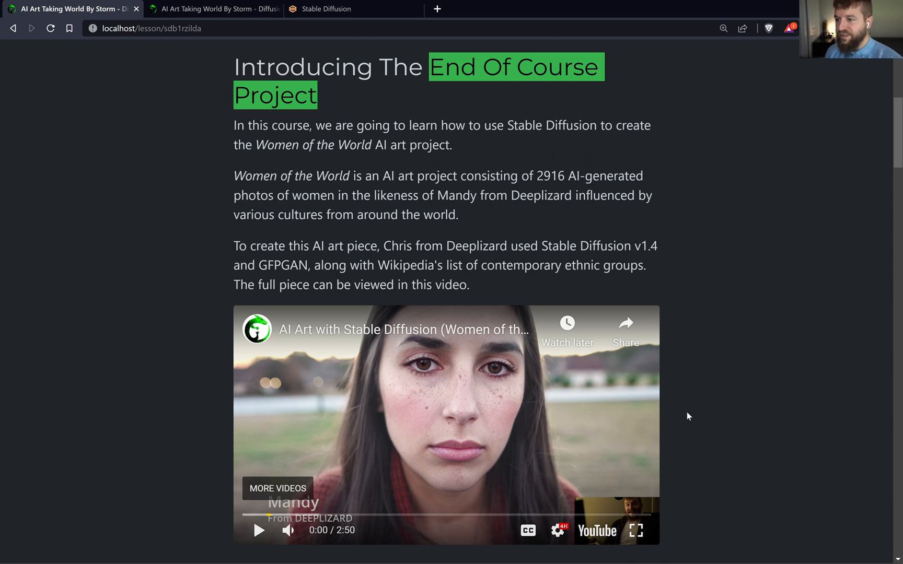
pyautogui.click(234, 176)
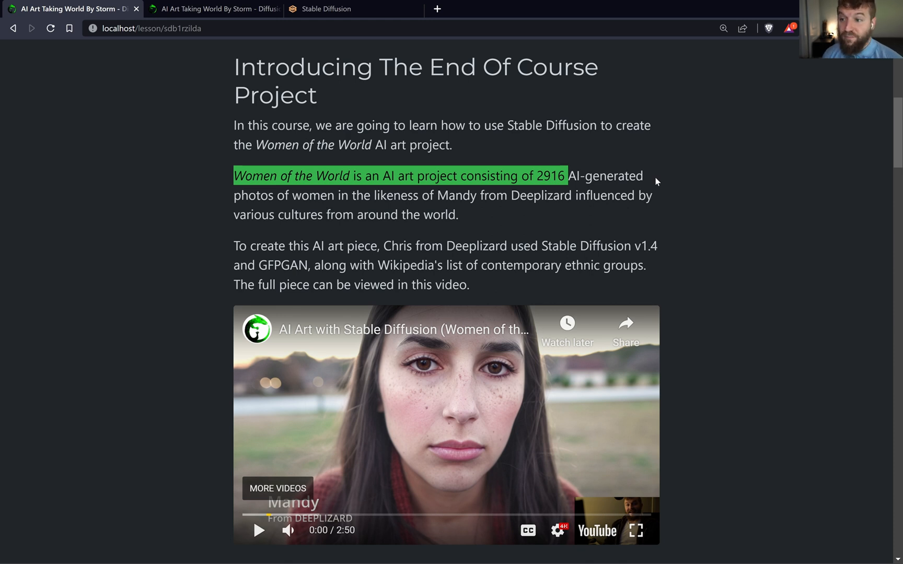
pyautogui.moveTo(290, 306)
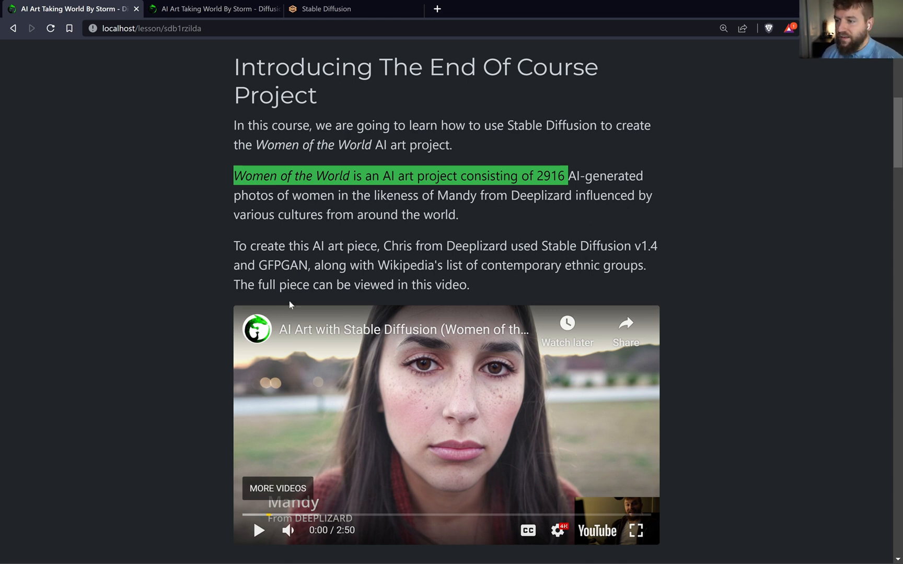
pyautogui.moveTo(369, 456)
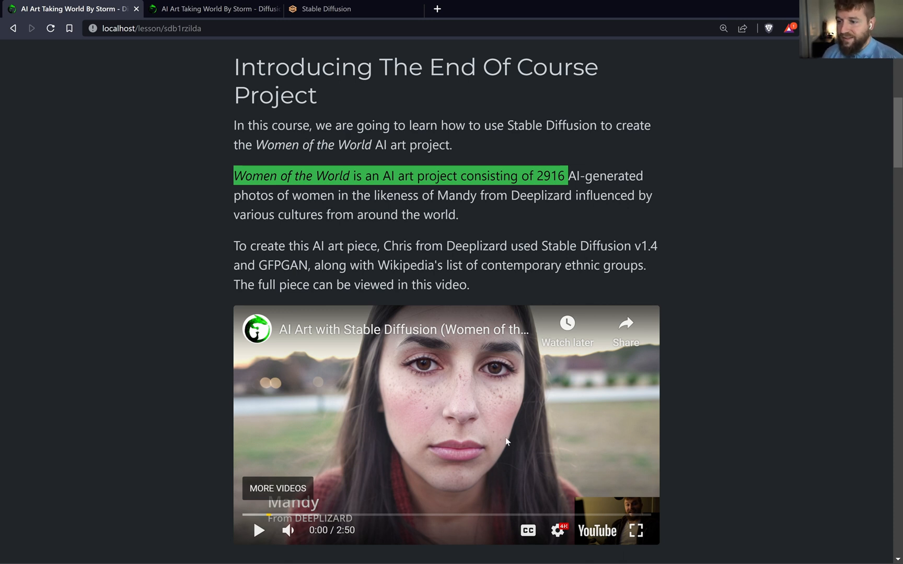
pyautogui.moveTo(691, 426)
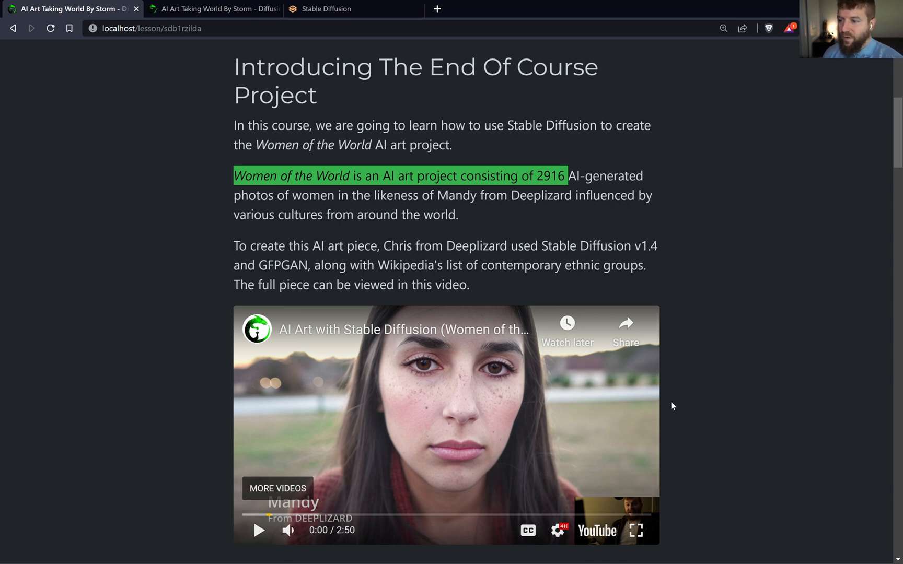
pyautogui.moveTo(574, 459)
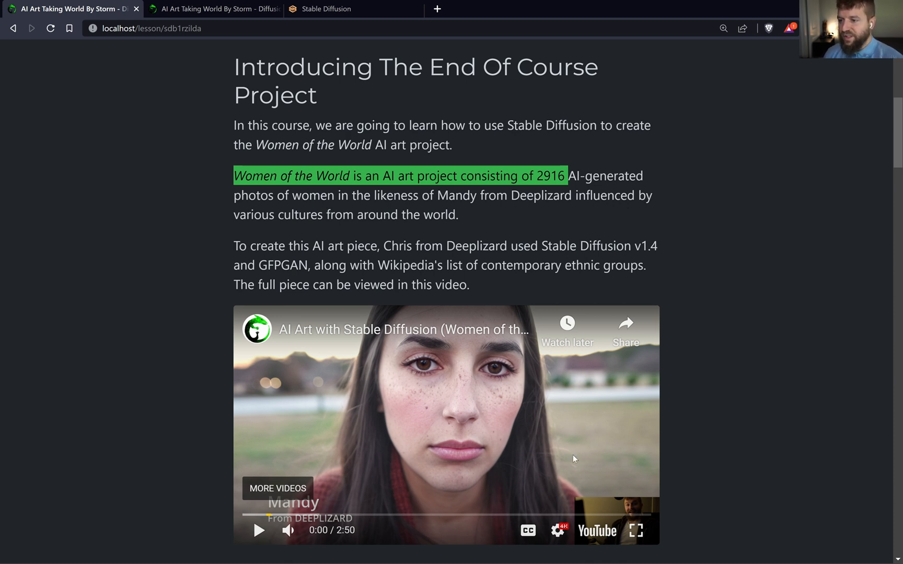
pyautogui.moveTo(595, 430)
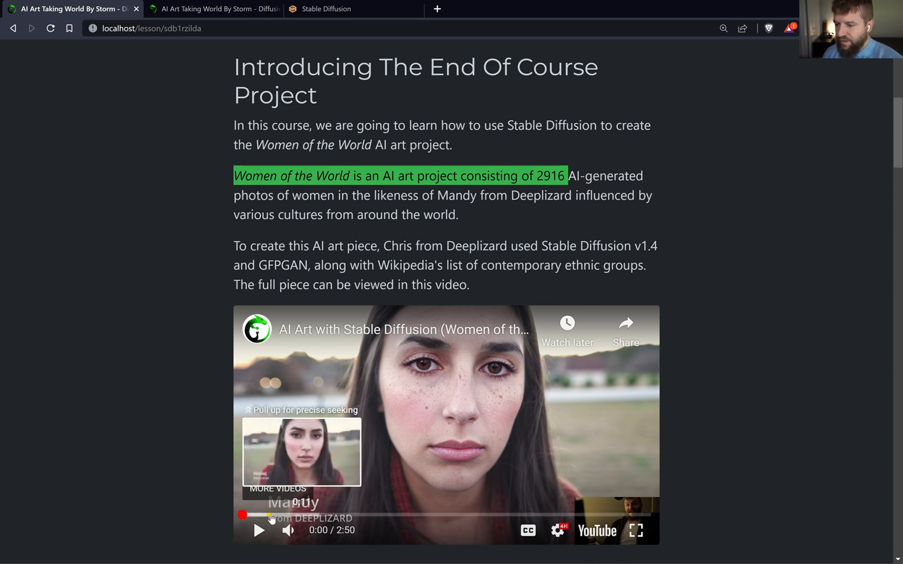
# - Play the Women of the World video full screen from 0:14, pausing through the portraits to the Arapaho one
pyautogui.click(258, 530)
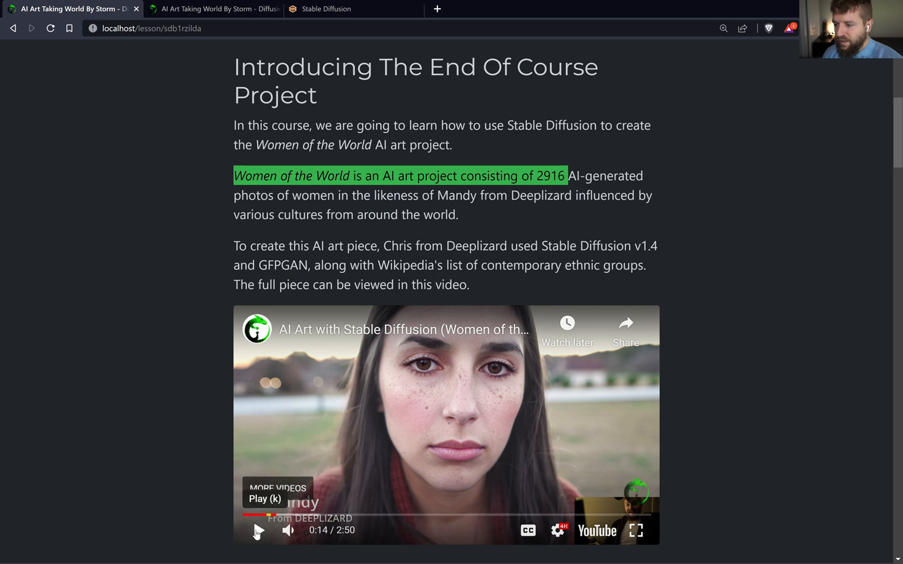
pyautogui.click(257, 530)
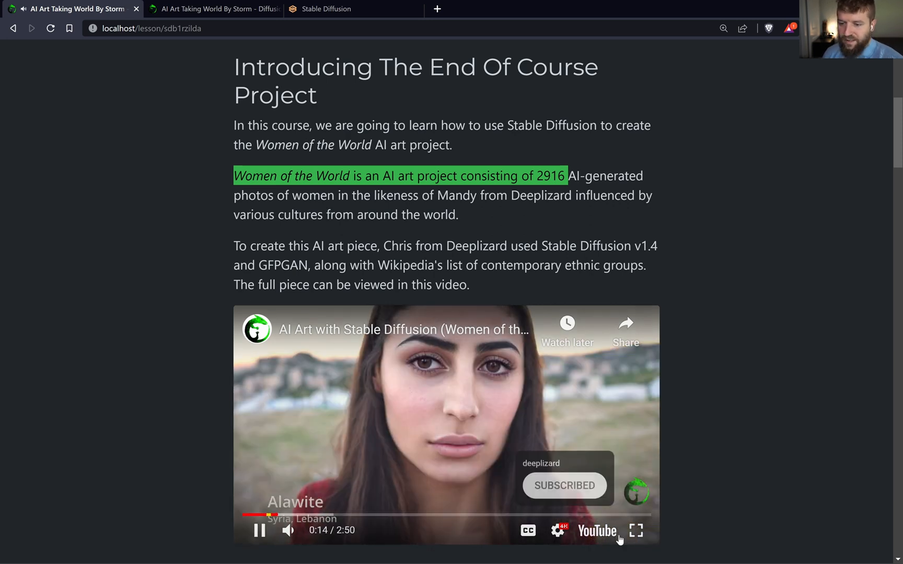
pyautogui.click(636, 530)
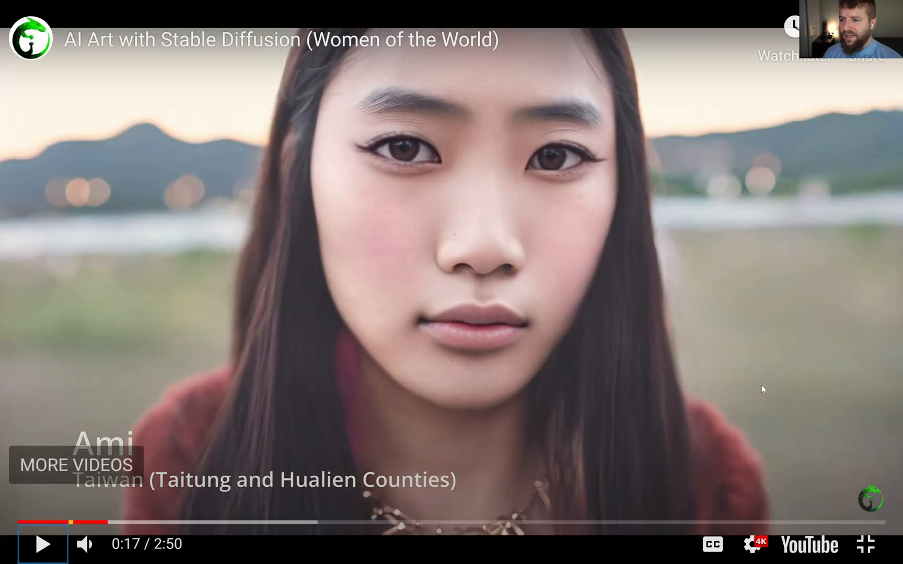
pyautogui.click(43, 544)
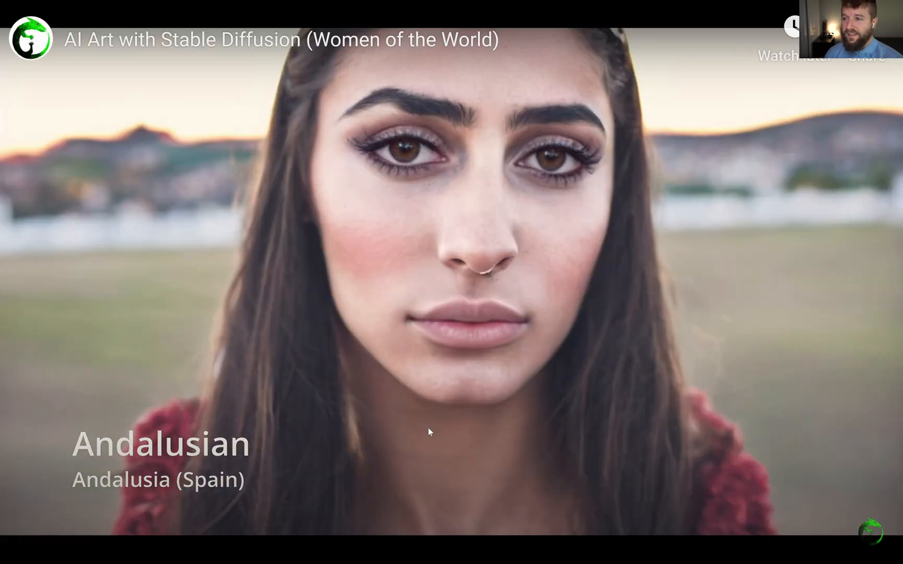
pyautogui.moveTo(628, 113)
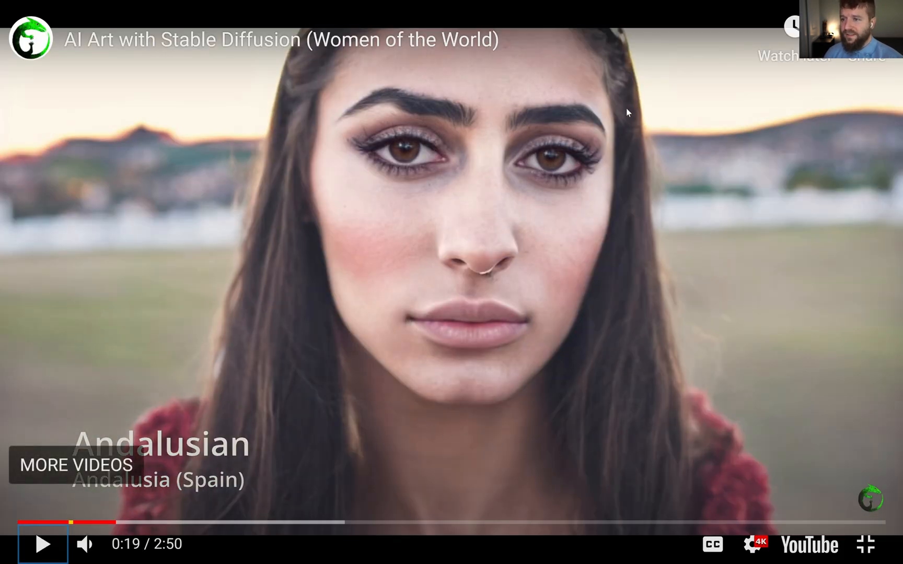
pyautogui.moveTo(603, 380)
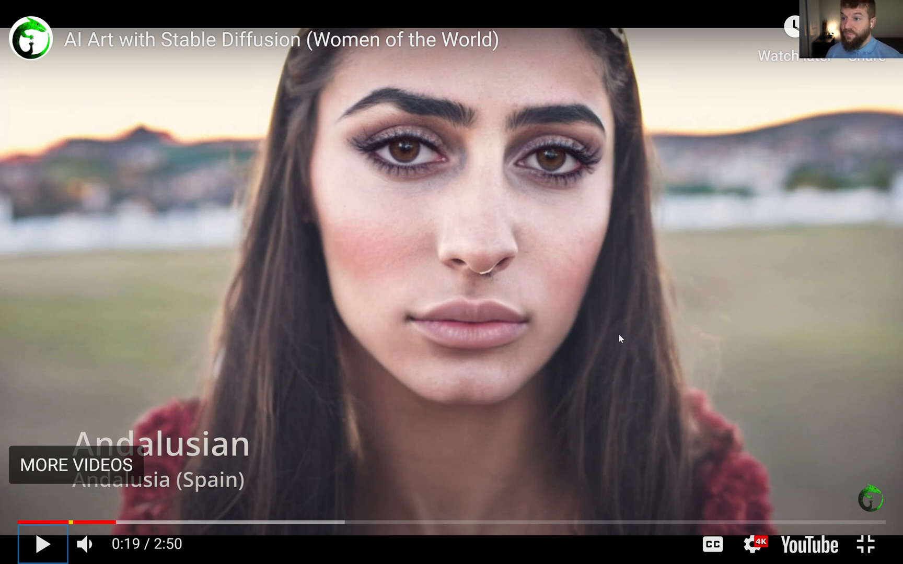
pyautogui.click(42, 544)
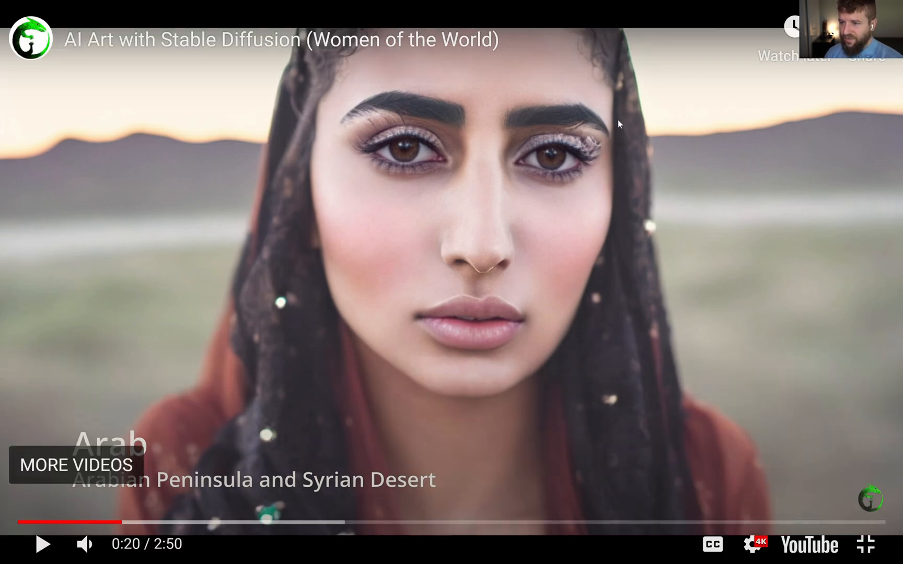
pyautogui.moveTo(763, 233)
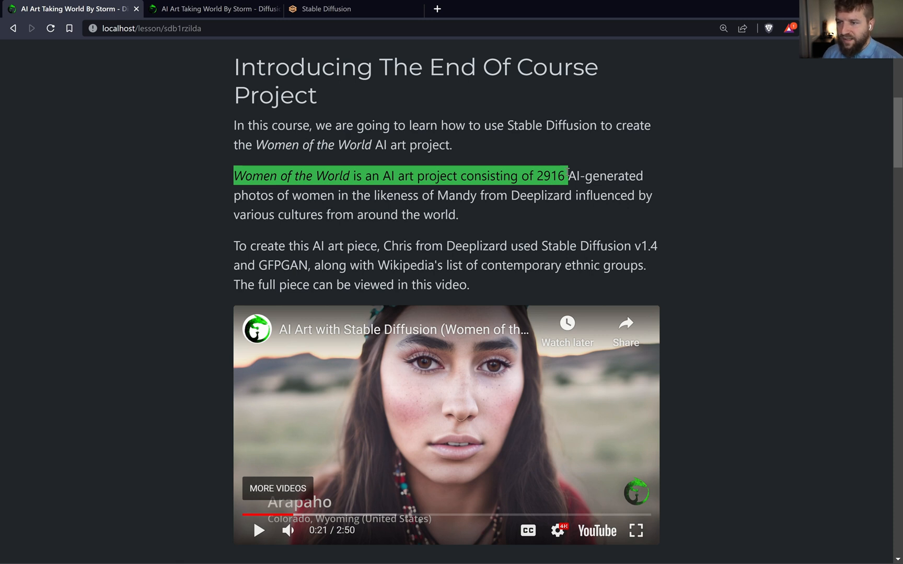
# - Clear the highlighter annotation on the Women of the World paragraph
pyautogui.click(437, 64)
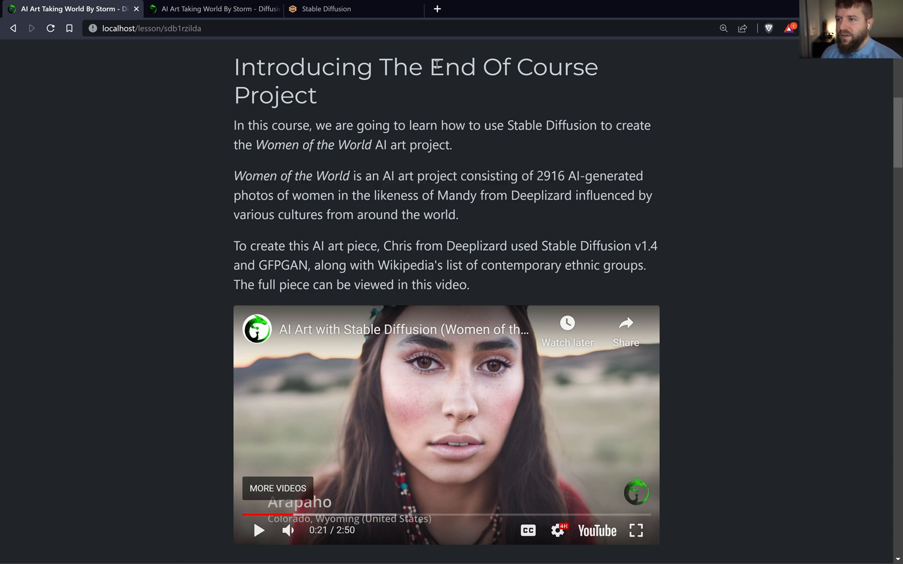
pyautogui.moveTo(430, 66); pyautogui.dragTo(317, 95)
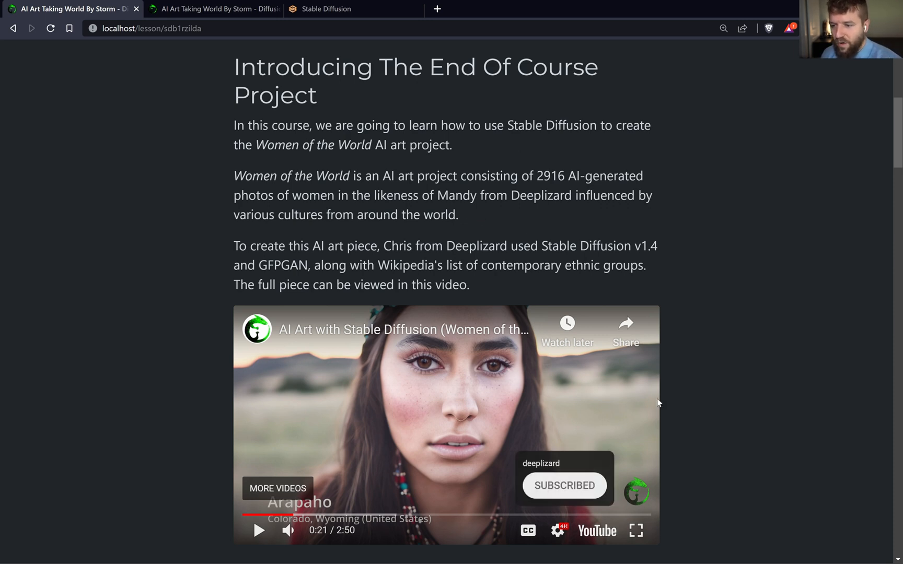
pyautogui.moveTo(734, 324)
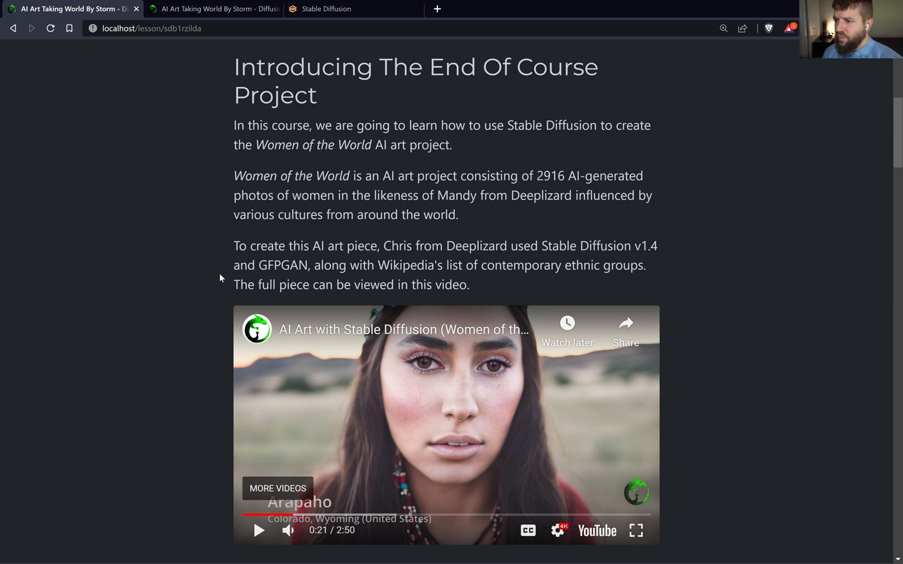
# - Scroll to 'Generative AI Overview: Diffusion Models' and highlight its opening sentence about AI art
pyautogui.scroll(-3)
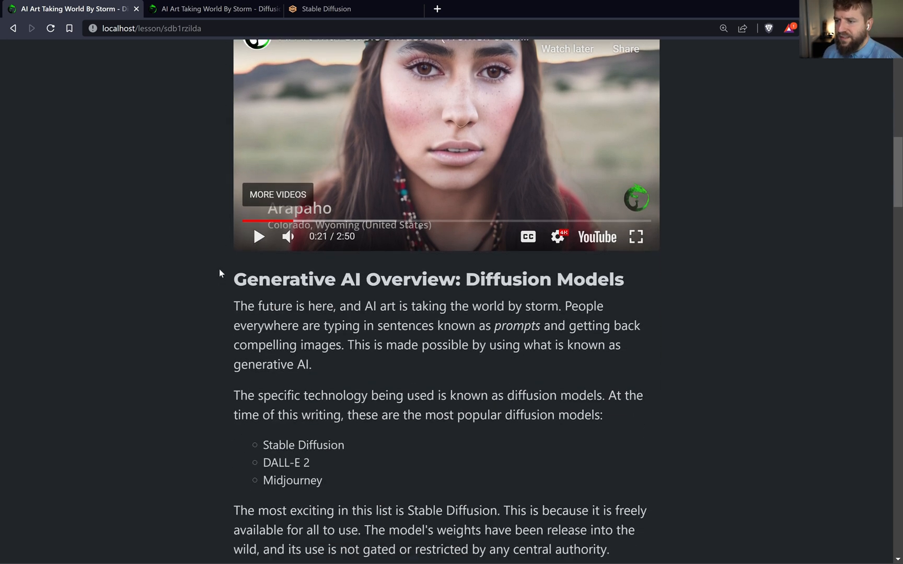
pyautogui.scroll(-3)
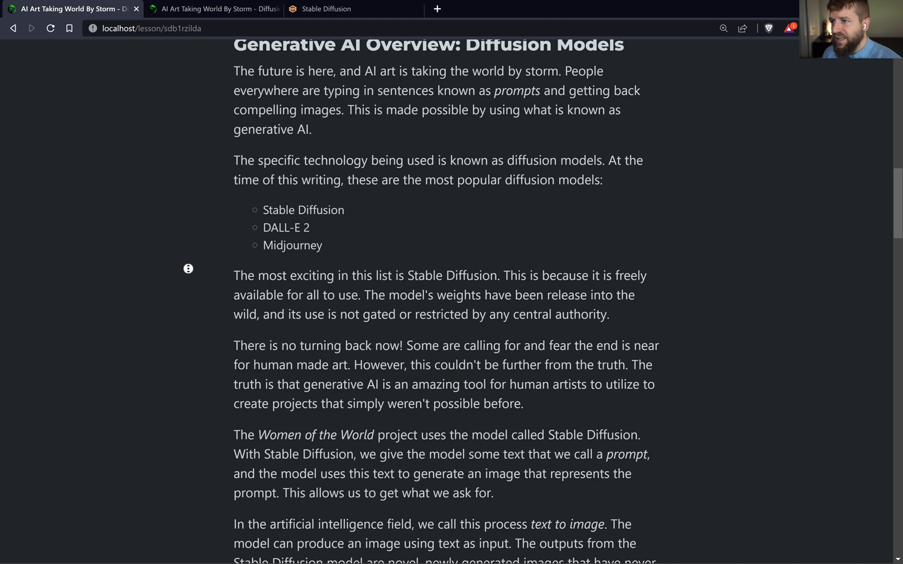
pyautogui.scroll(3)
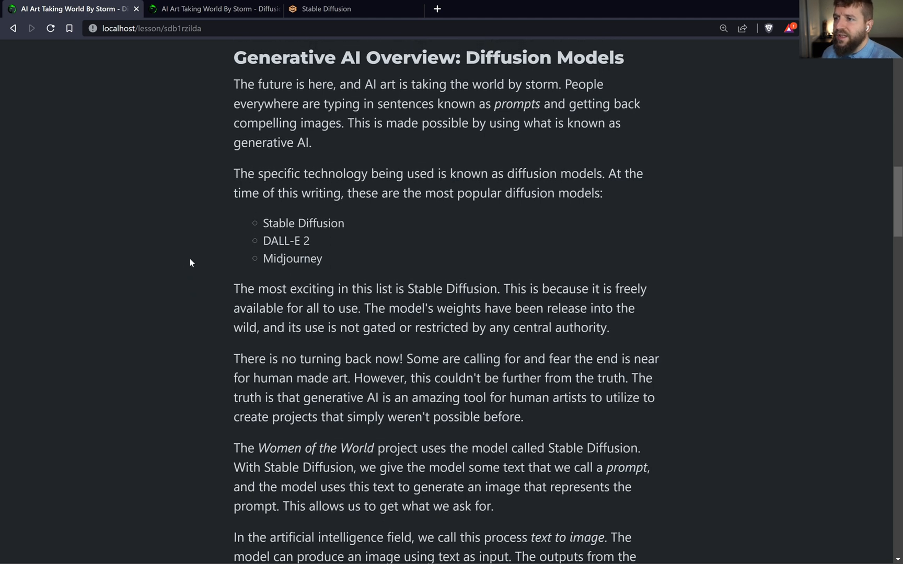
pyautogui.moveTo(184, 240)
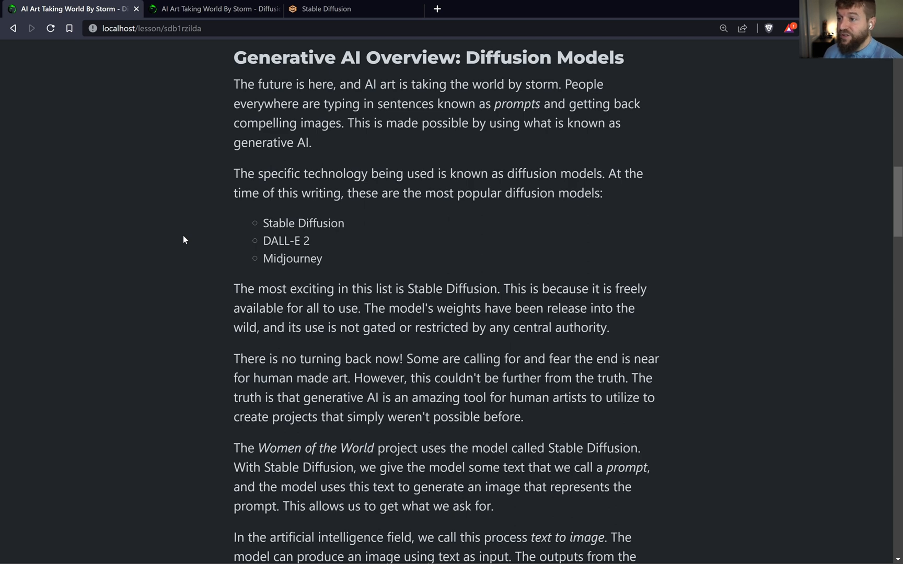
pyautogui.moveTo(233, 83); pyautogui.dragTo(561, 83)
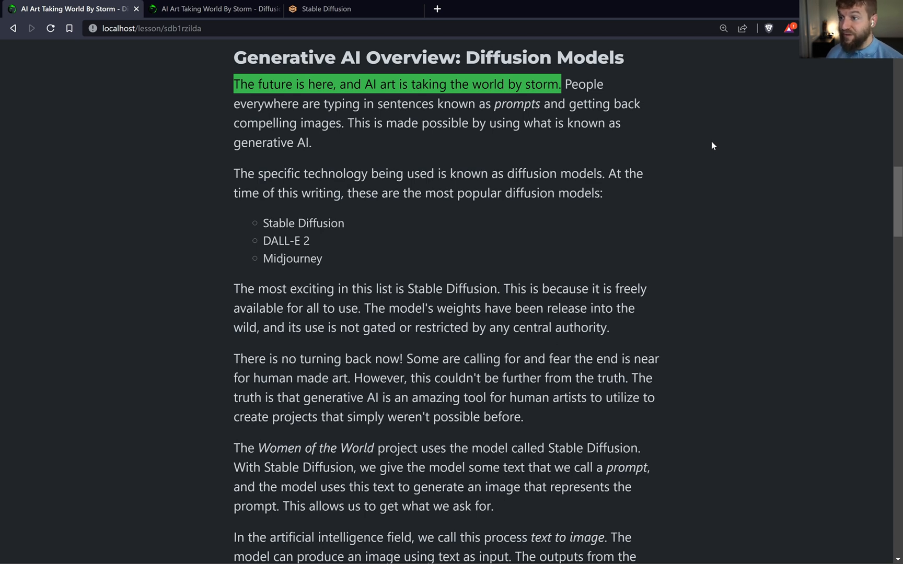
pyautogui.moveTo(348, 124); pyautogui.dragTo(566, 124)
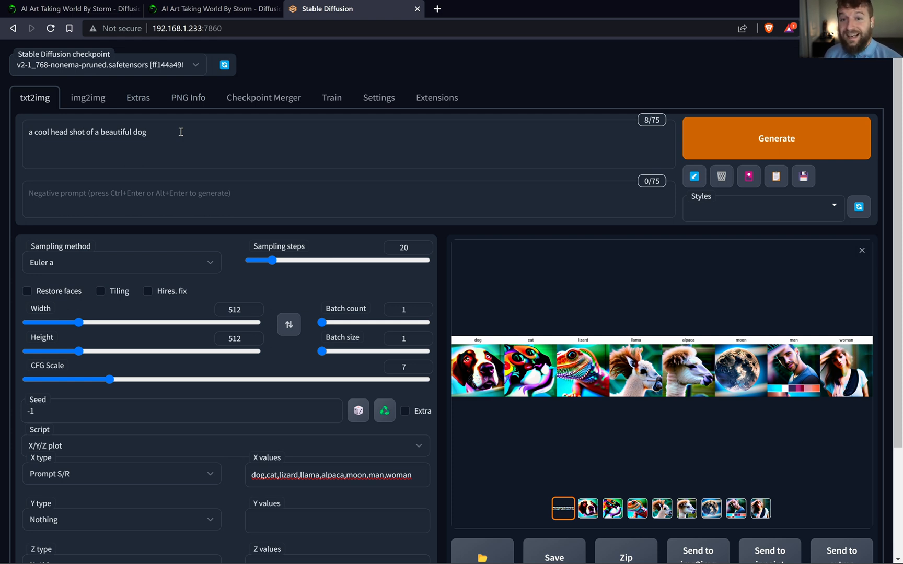
pyautogui.moveTo(194, 137)
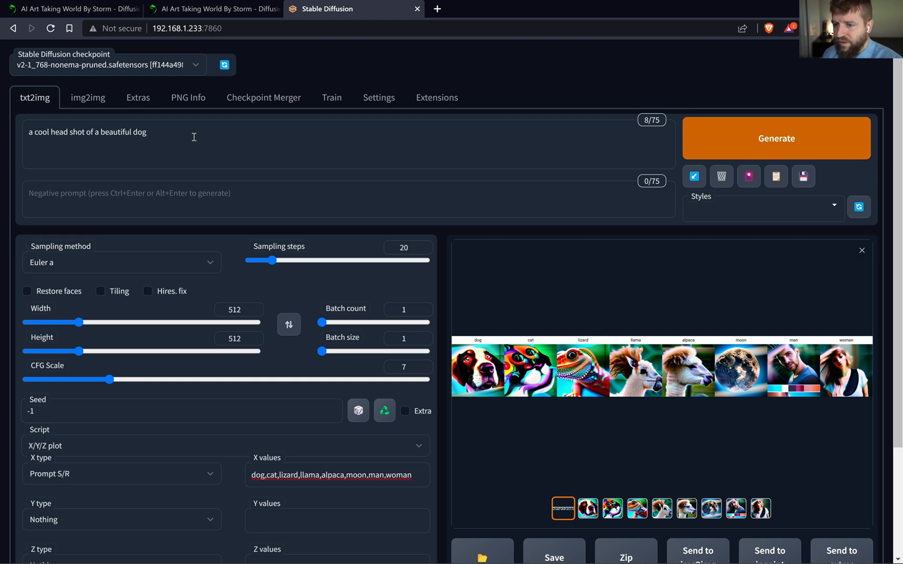
pyautogui.moveTo(192, 159)
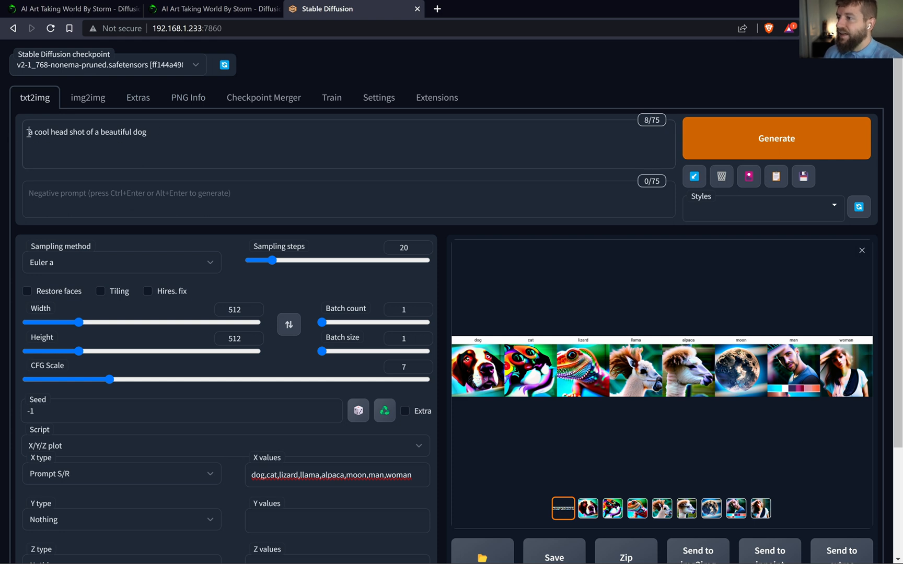
pyautogui.moveTo(27, 132); pyautogui.dragTo(82, 132)
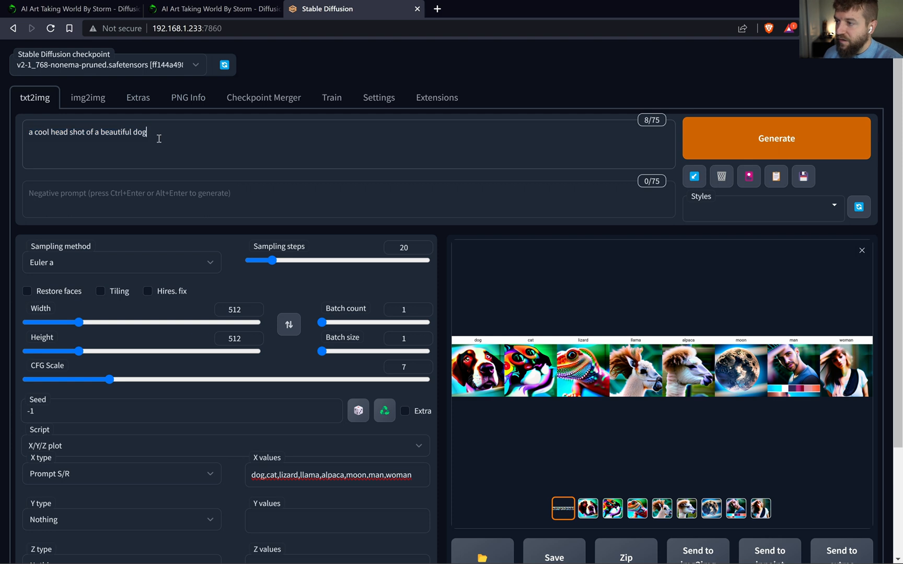
pyautogui.doubleClick(139, 132)
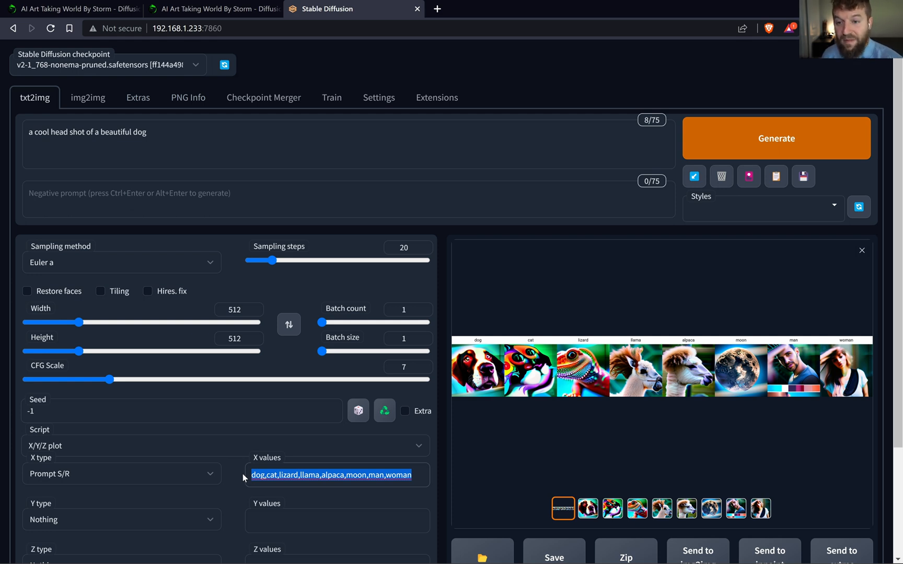
pyautogui.moveTo(392, 187)
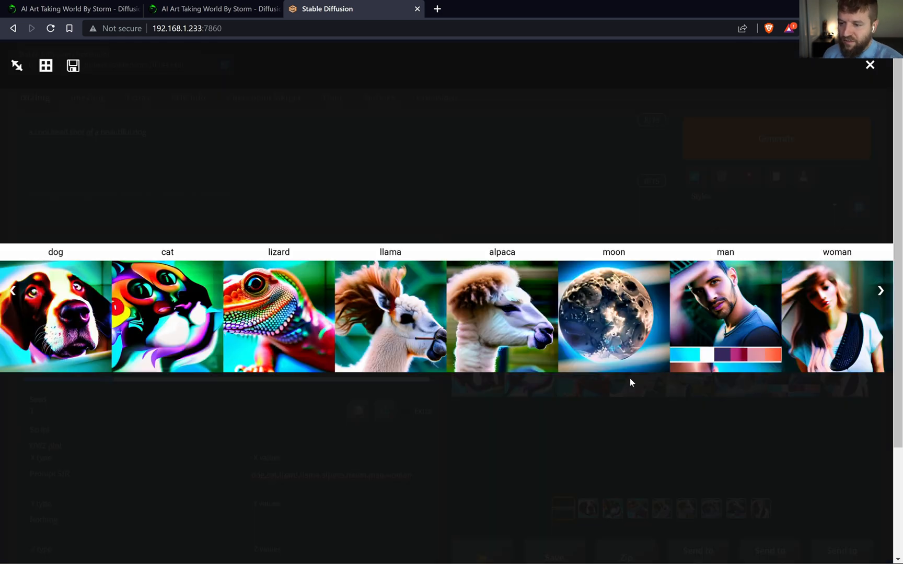
pyautogui.moveTo(82, 397)
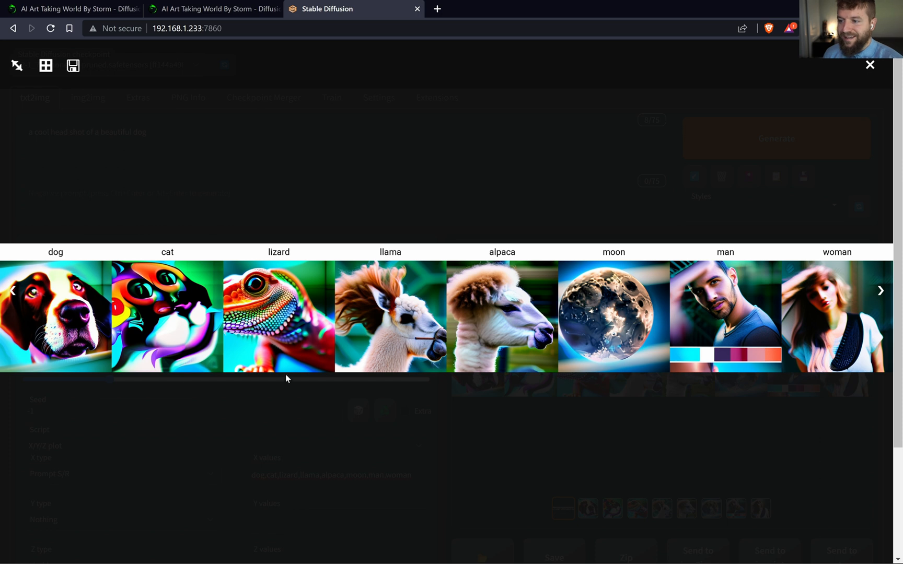
pyautogui.moveTo(443, 396)
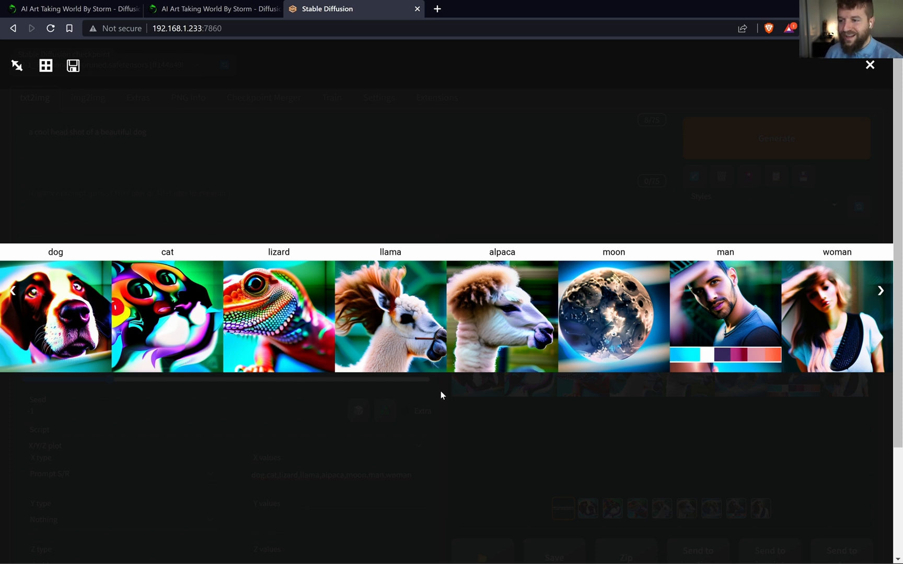
pyautogui.moveTo(797, 342)
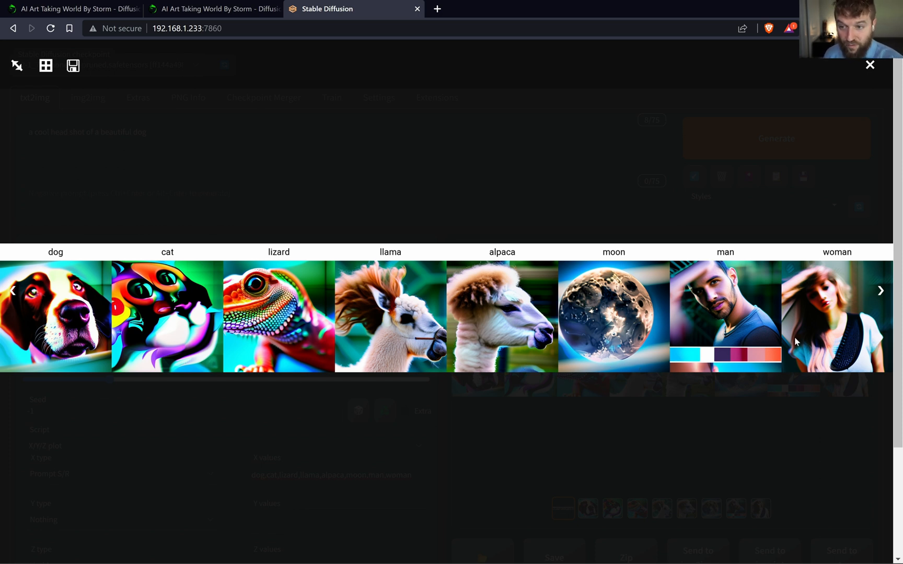
pyautogui.moveTo(864, 373)
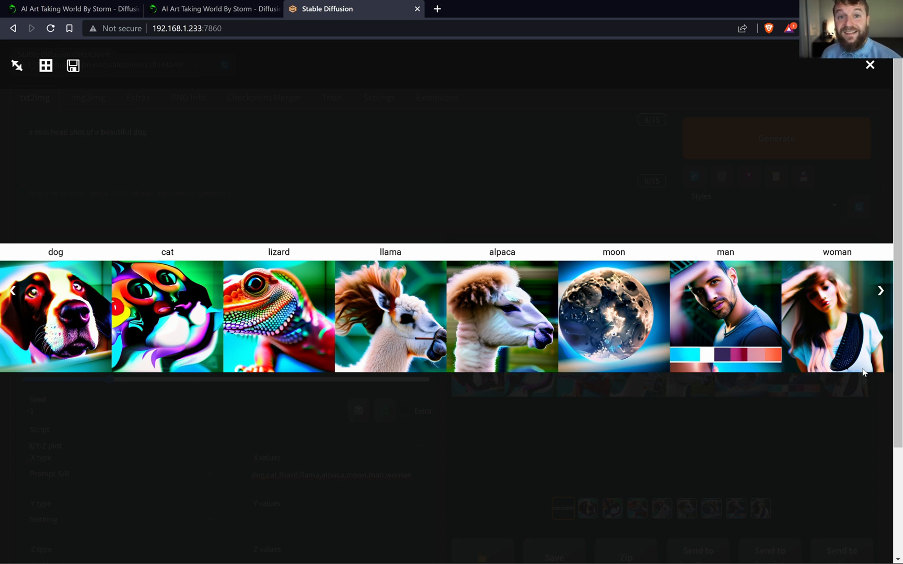
pyautogui.moveTo(317, 347)
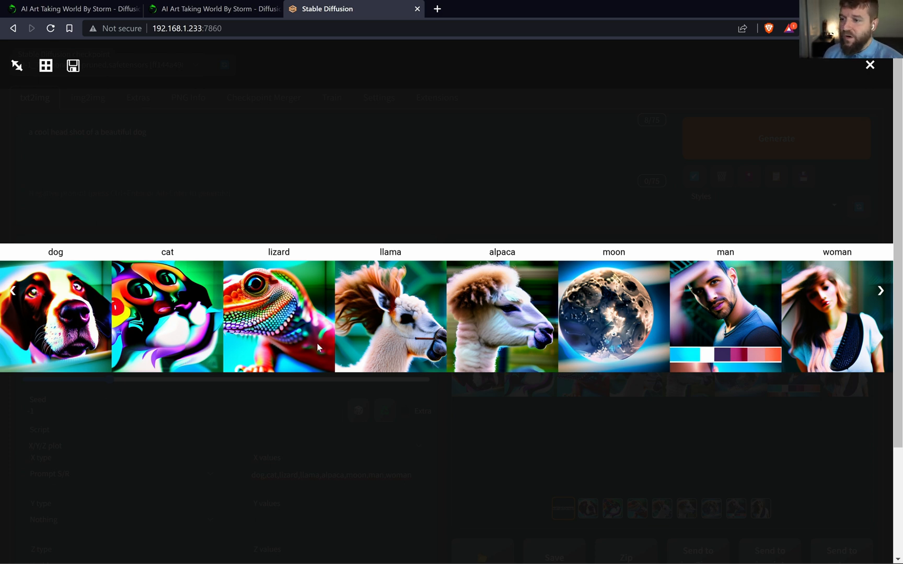
pyautogui.moveTo(498, 503)
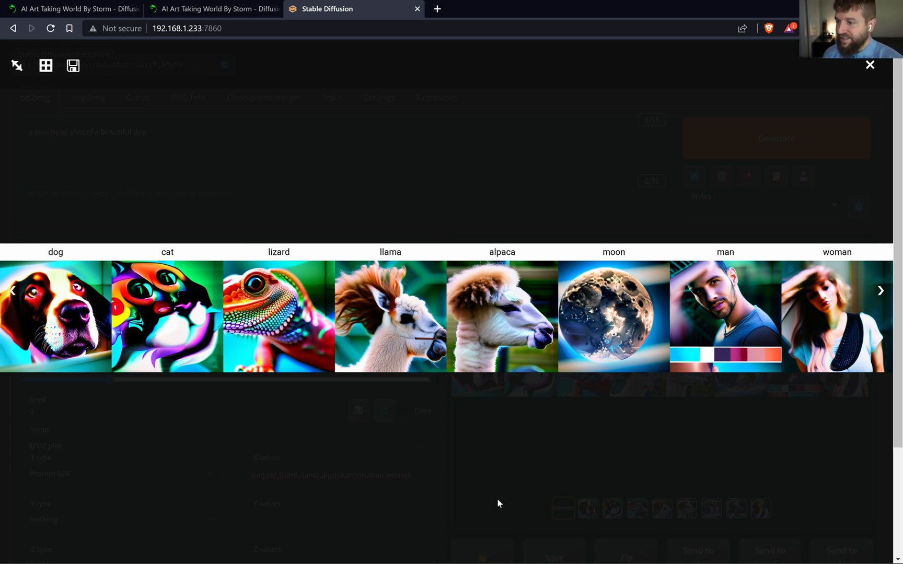
pyautogui.moveTo(876, 328)
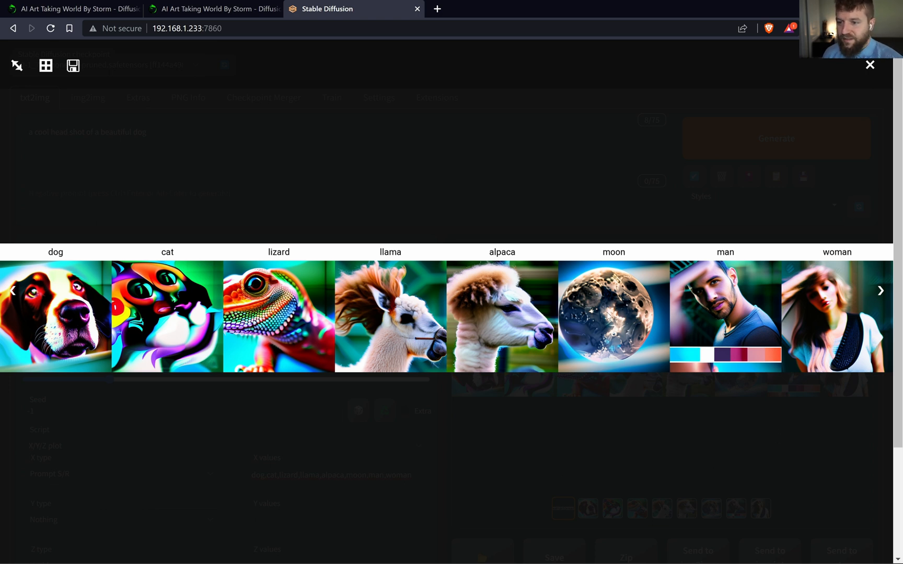
pyautogui.moveTo(512, 403)
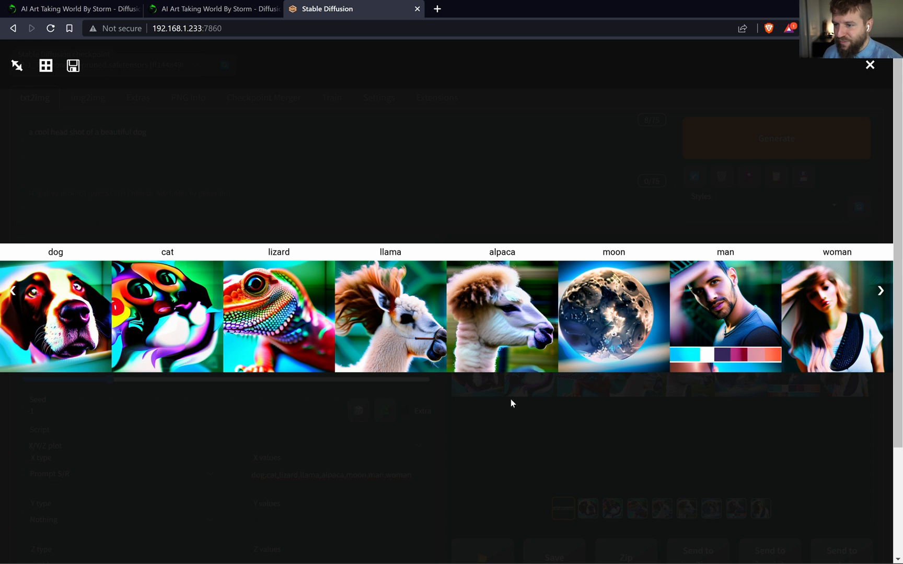
pyautogui.moveTo(640, 392)
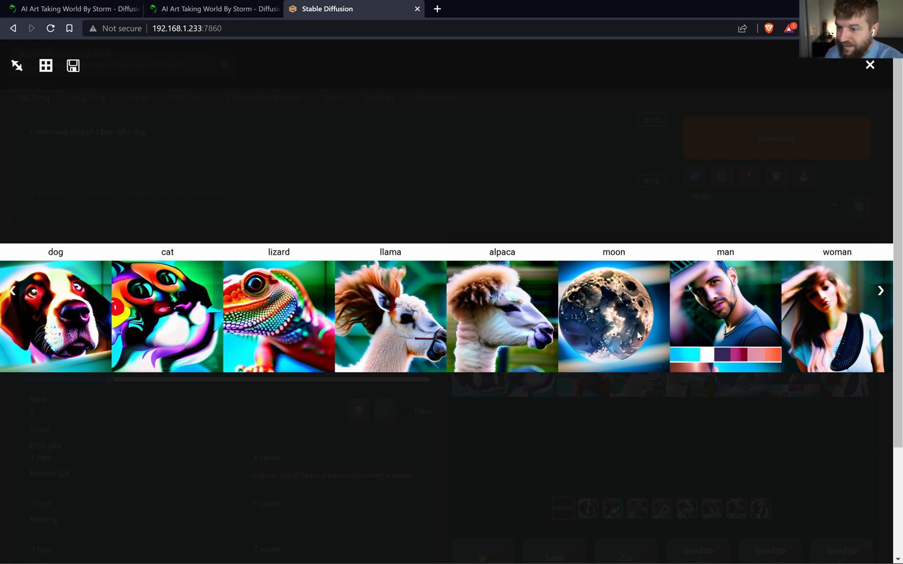
pyautogui.moveTo(159, 348)
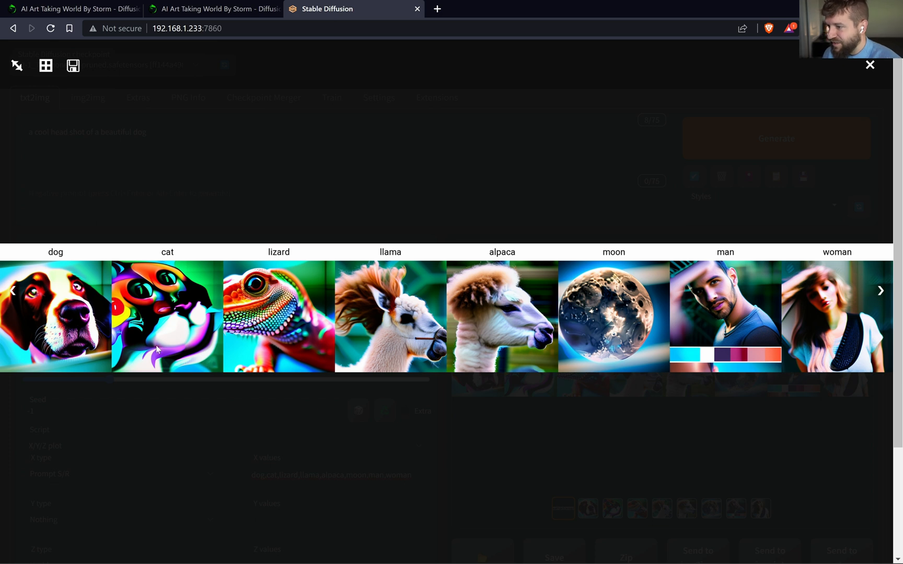
pyautogui.moveTo(531, 167)
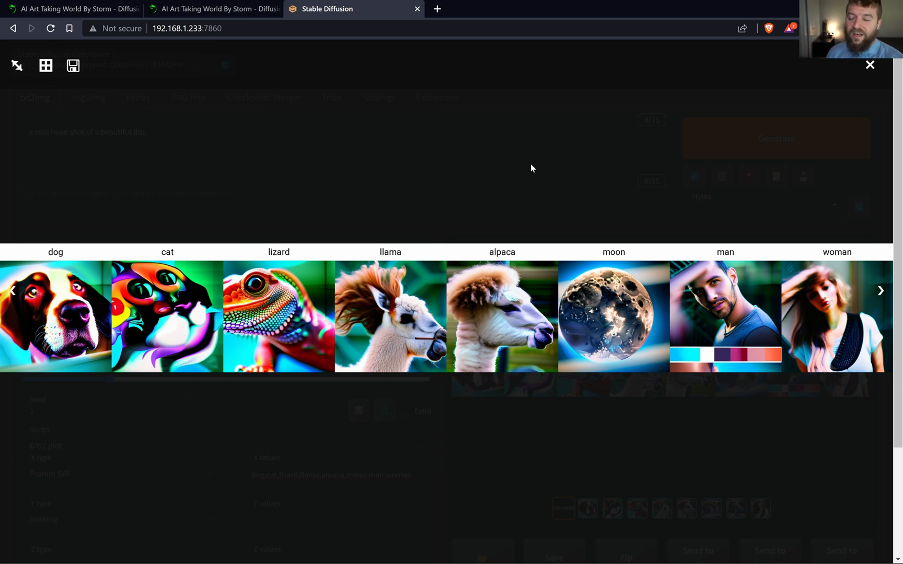
pyautogui.click(869, 64)
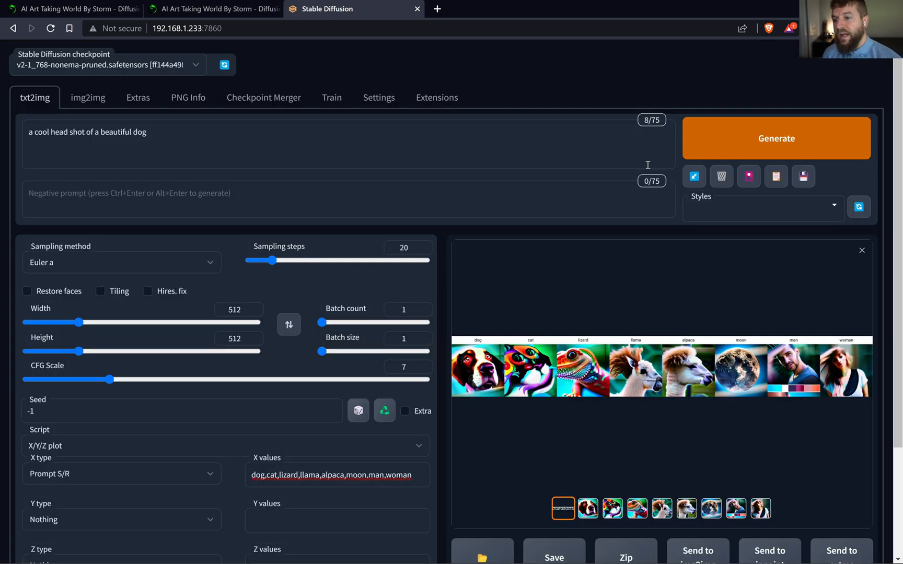
# - Generate a fresh, more photographic dog-to-woman grid and view it enlarged before closing the viewer
pyautogui.click(775, 138)
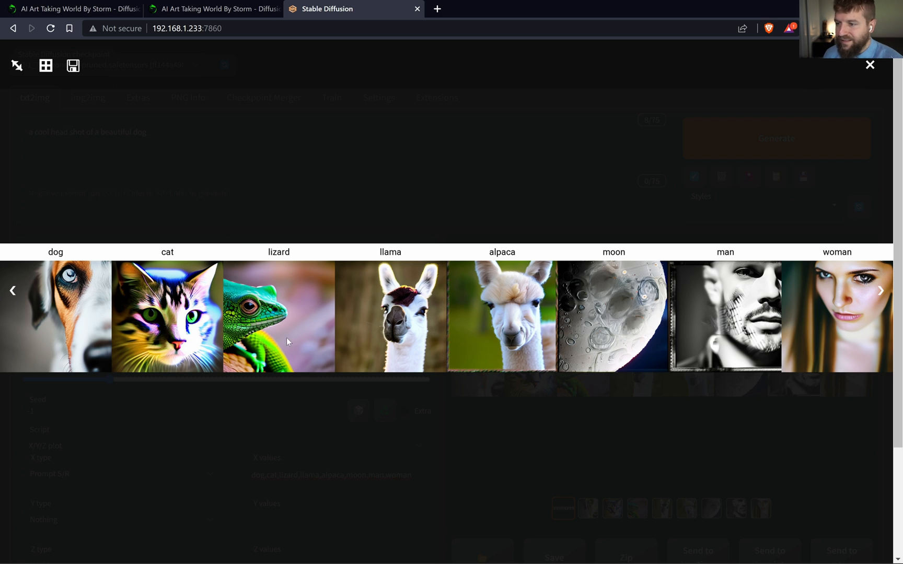
pyautogui.moveTo(481, 410)
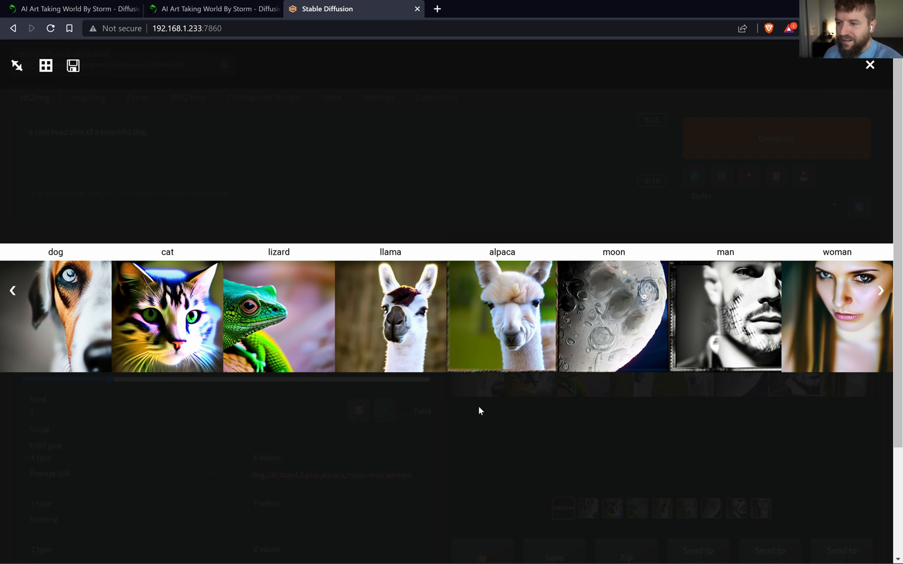
pyautogui.moveTo(852, 356)
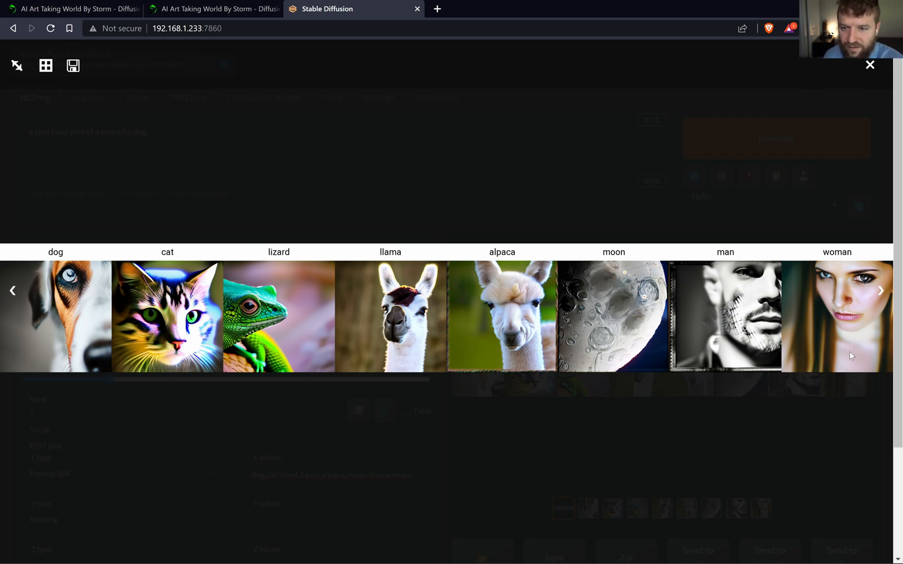
pyautogui.click(868, 65)
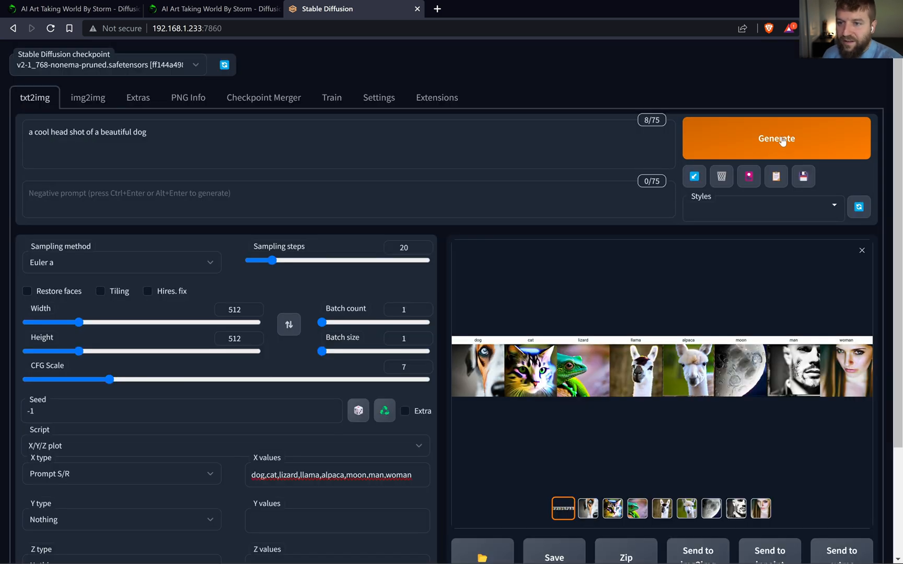
# - Generate another grid, now mostly black-and-white close-ups, then return to the lesson page
pyautogui.click(775, 138)
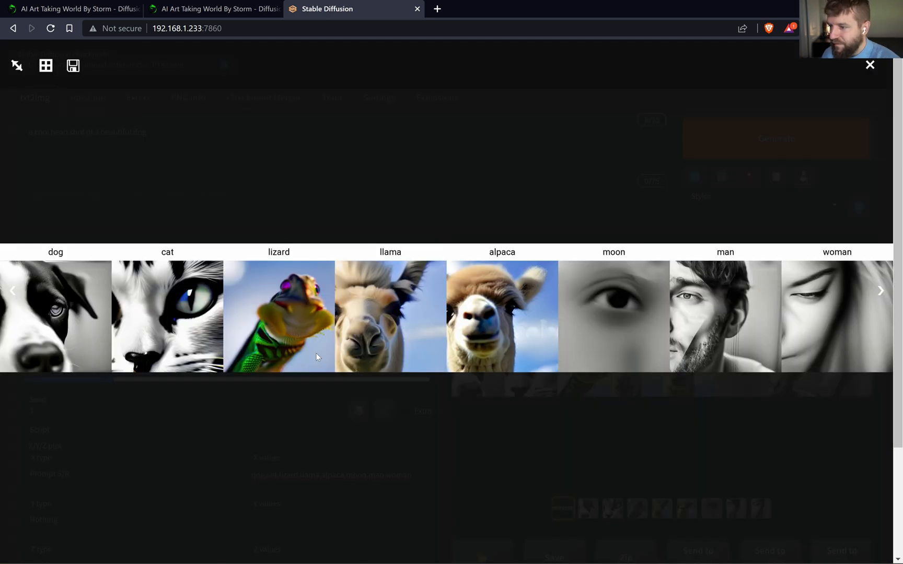
pyautogui.moveTo(864, 376)
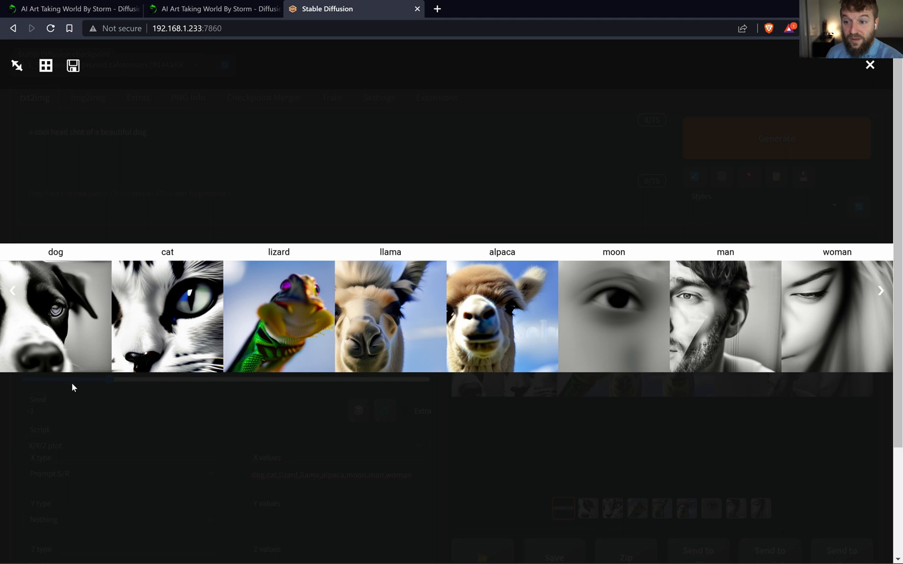
pyautogui.moveTo(544, 414)
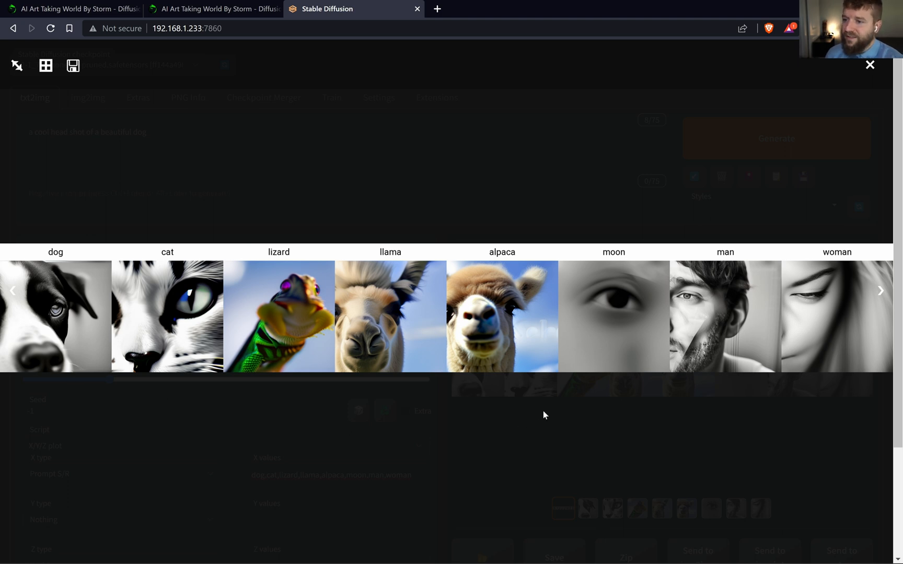
pyautogui.moveTo(540, 427)
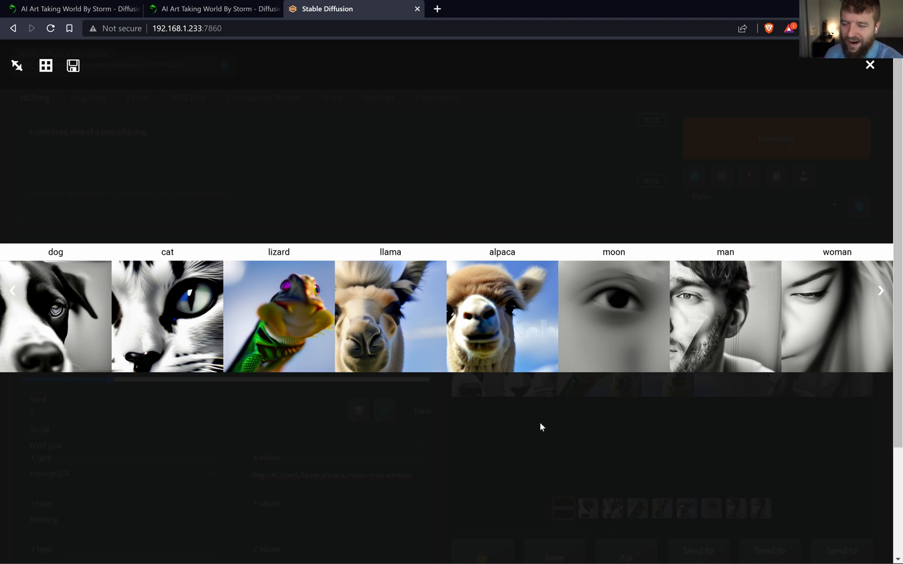
pyautogui.moveTo(541, 409)
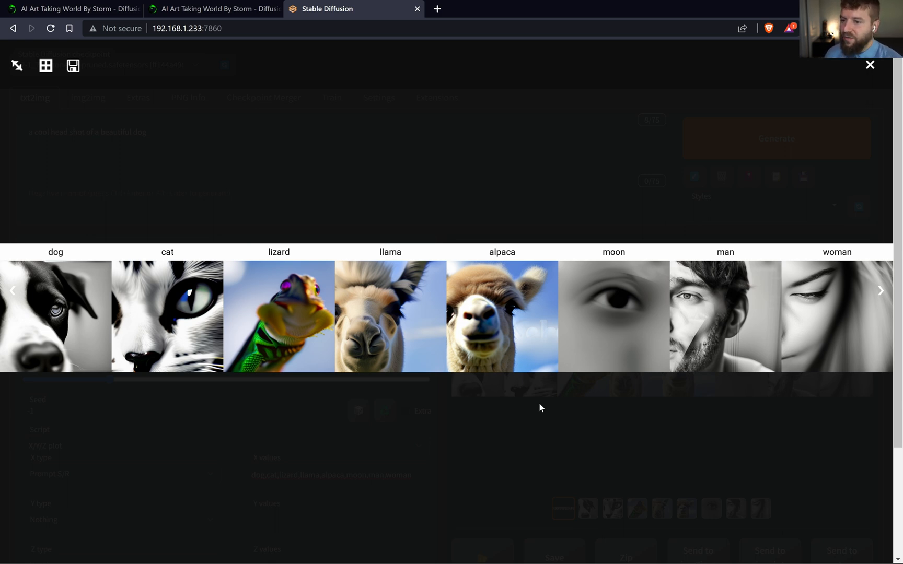
pyautogui.moveTo(883, 98)
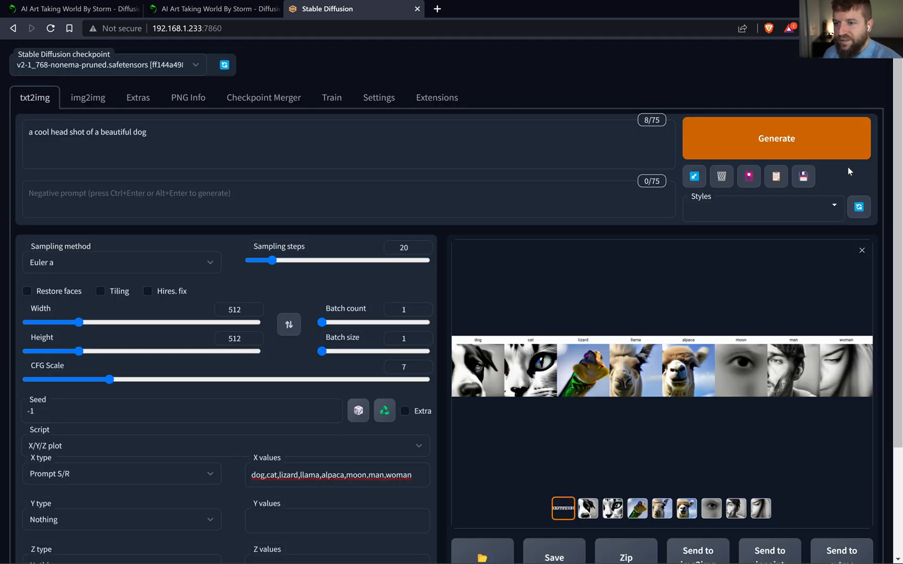
pyautogui.moveTo(568, 267)
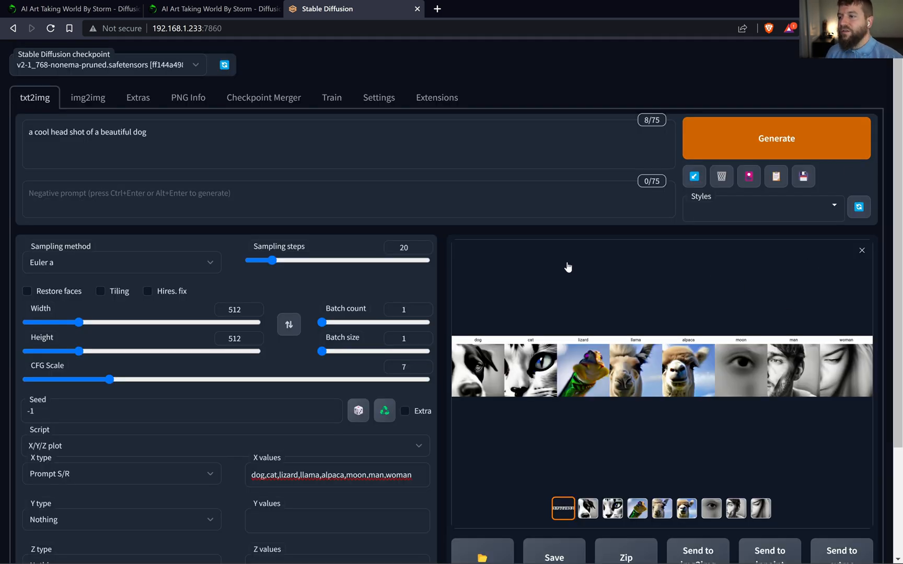
pyautogui.click(69, 8)
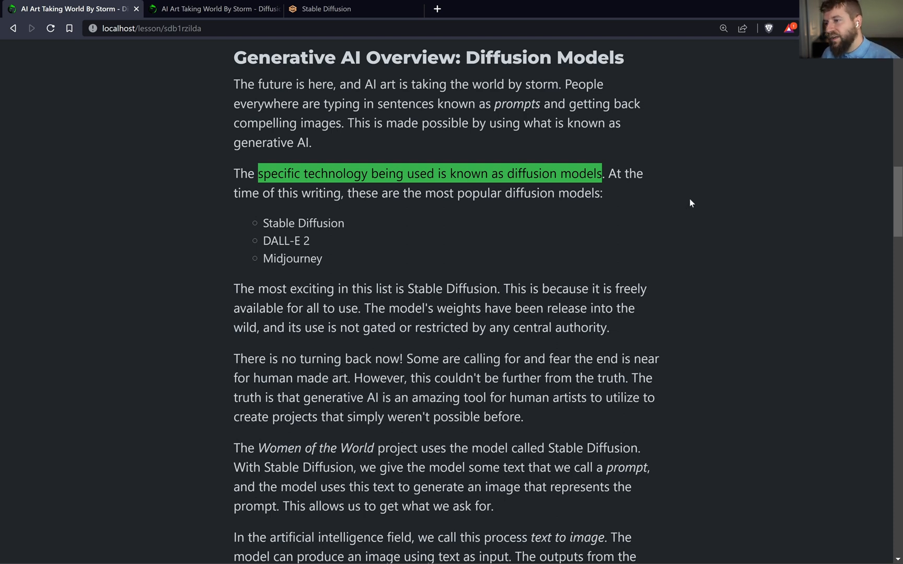
pyautogui.doubleClick(303, 222)
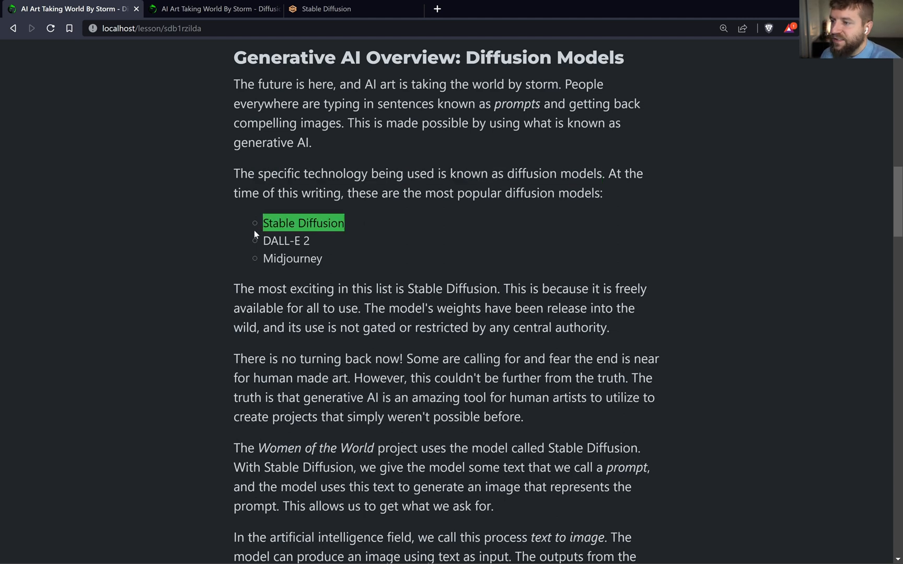
pyautogui.moveTo(361, 225)
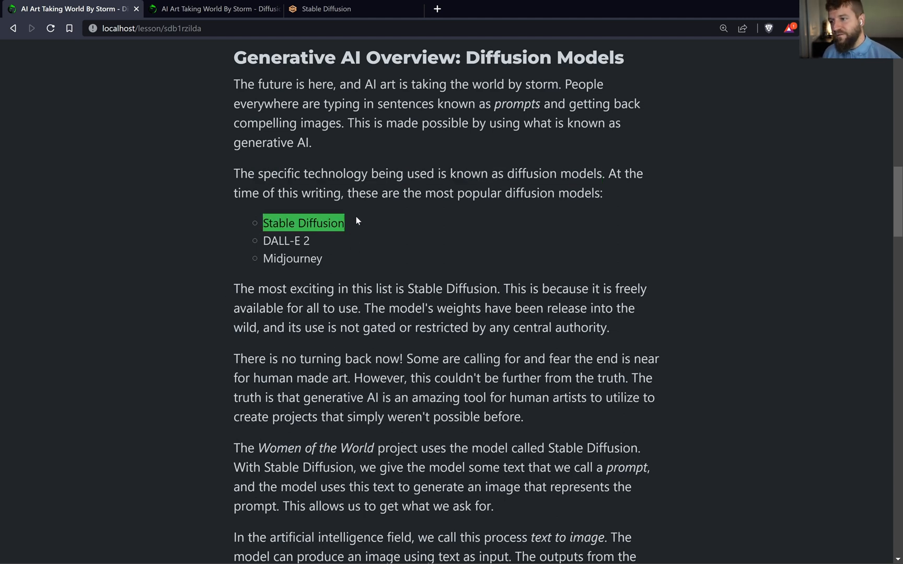
pyautogui.moveTo(385, 253)
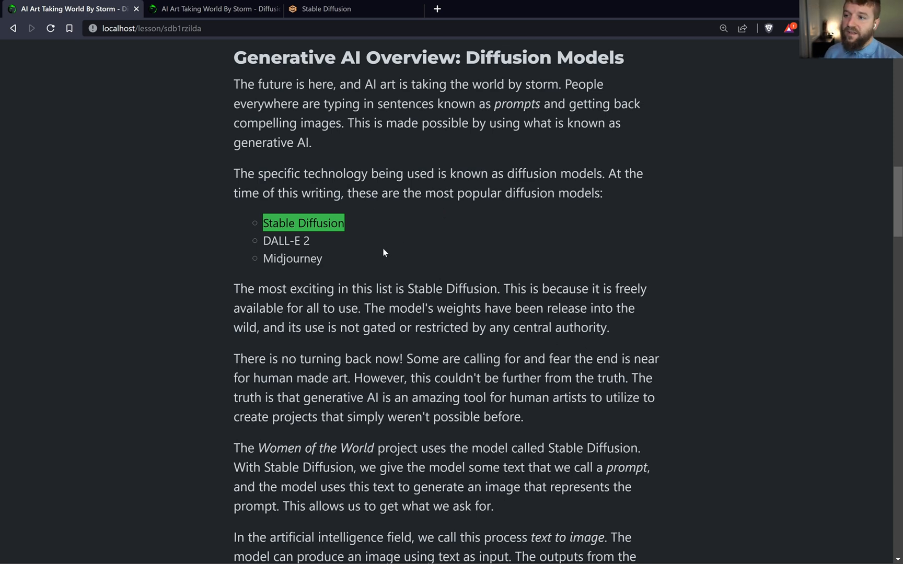
pyautogui.moveTo(312, 243)
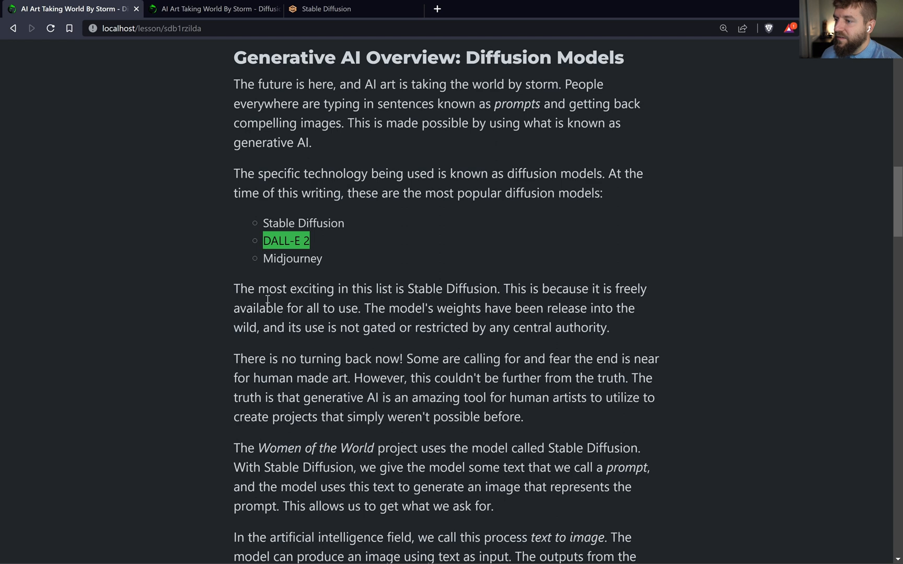
pyautogui.moveTo(280, 252)
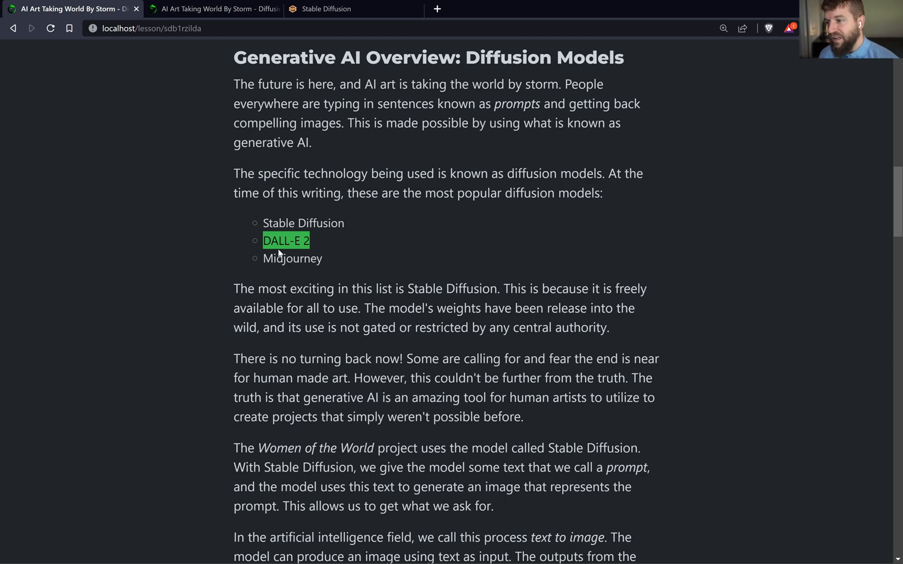
pyautogui.moveTo(330, 241)
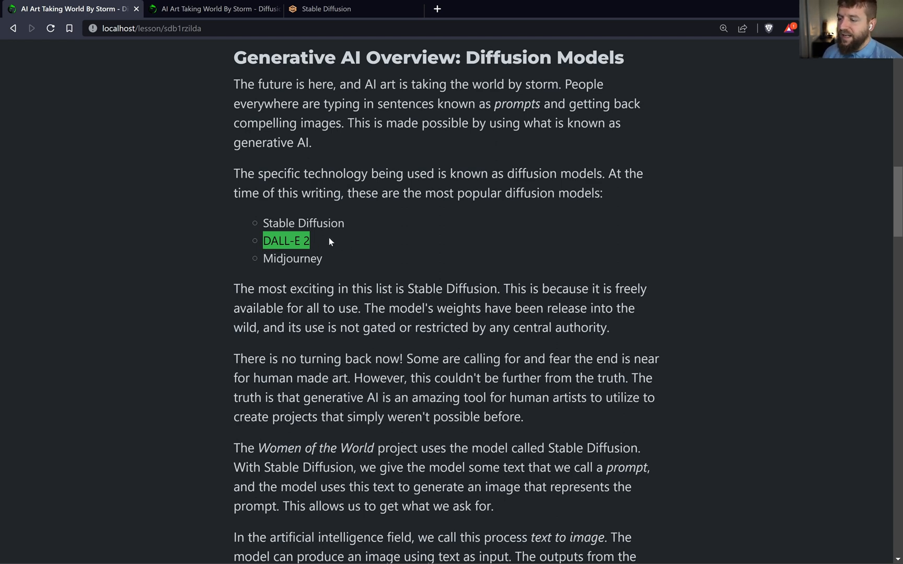
pyautogui.moveTo(326, 260)
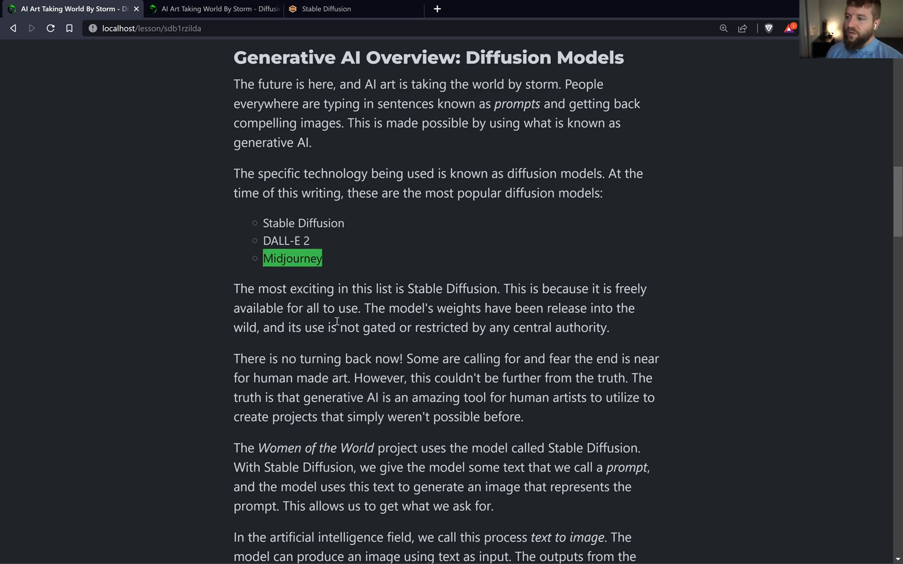
pyautogui.moveTo(355, 261)
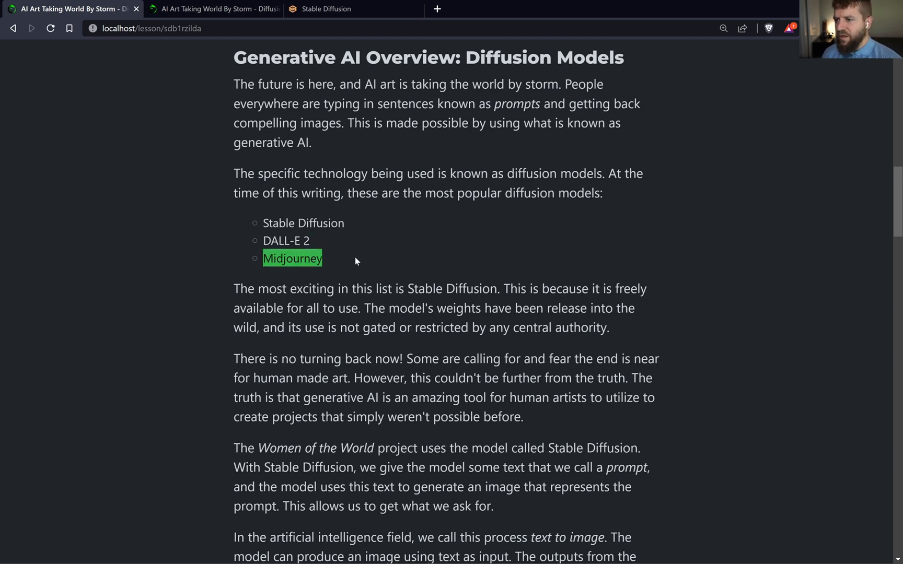
pyautogui.moveTo(336, 275)
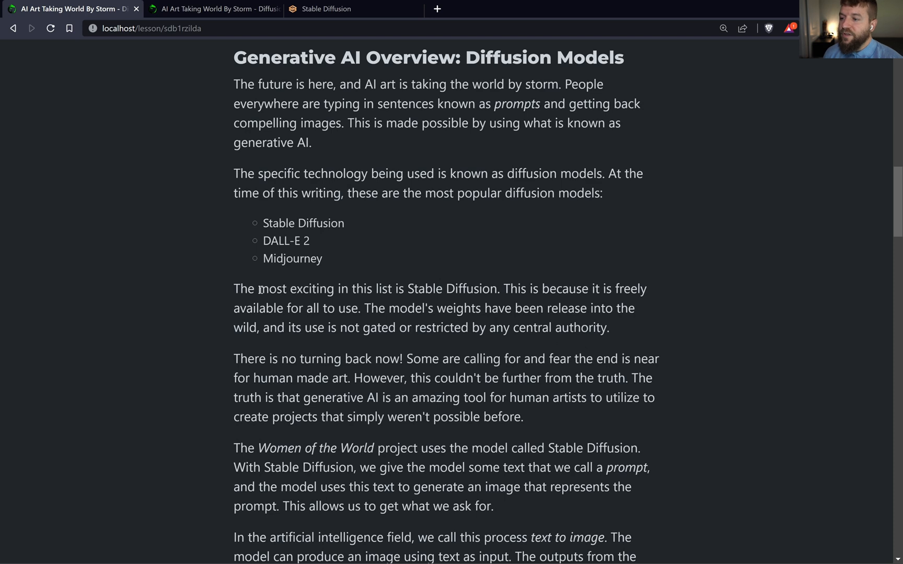
pyautogui.moveTo(258, 289); pyautogui.dragTo(404, 289)
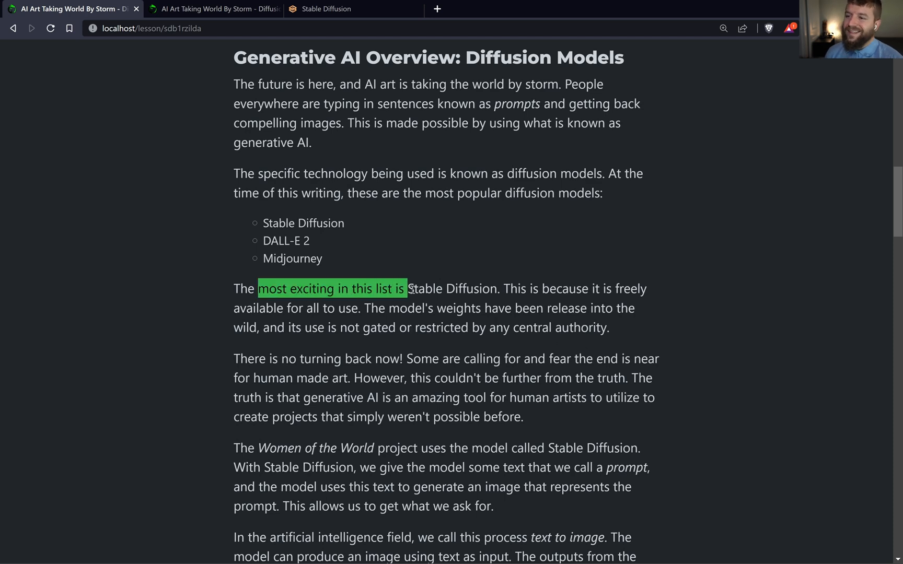
pyautogui.moveTo(405, 288); pyautogui.dragTo(497, 289)
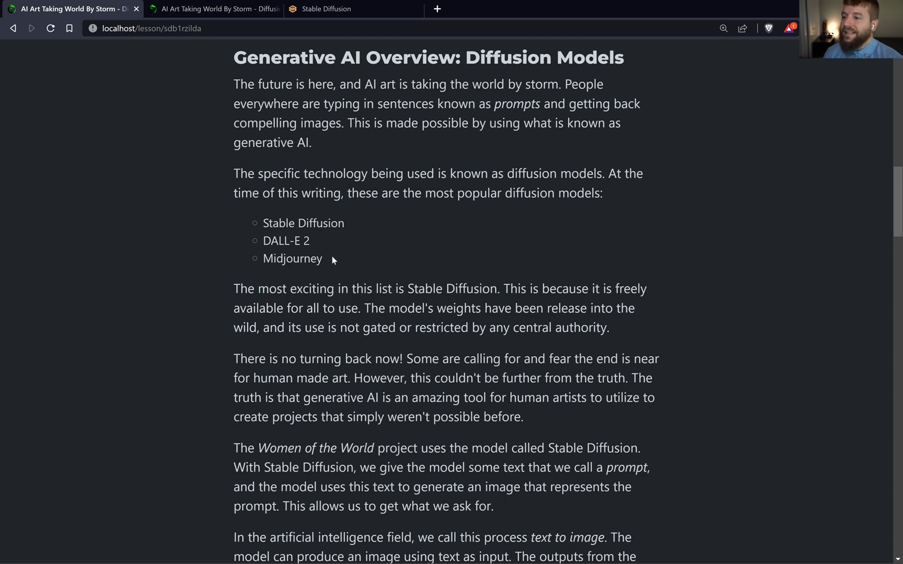
pyautogui.doubleClick(286, 240)
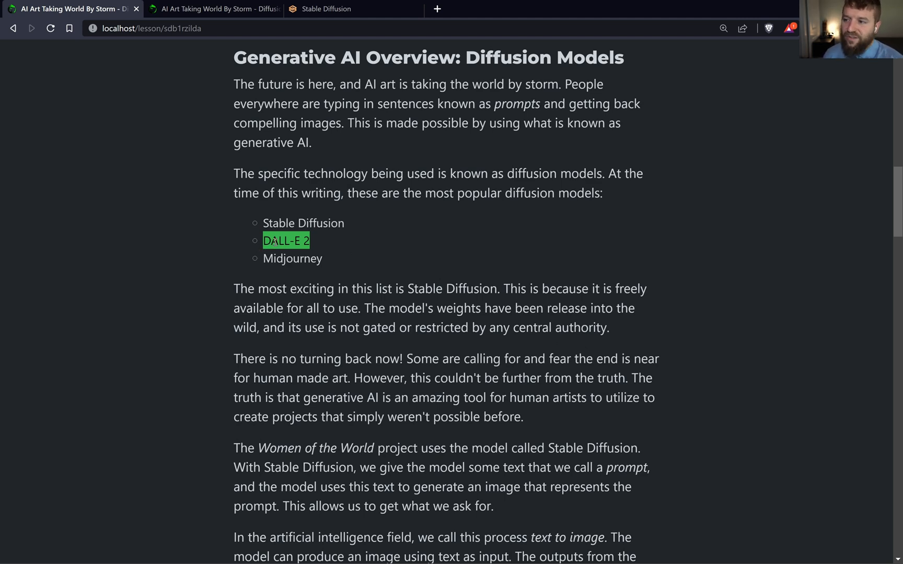
pyautogui.moveTo(321, 250)
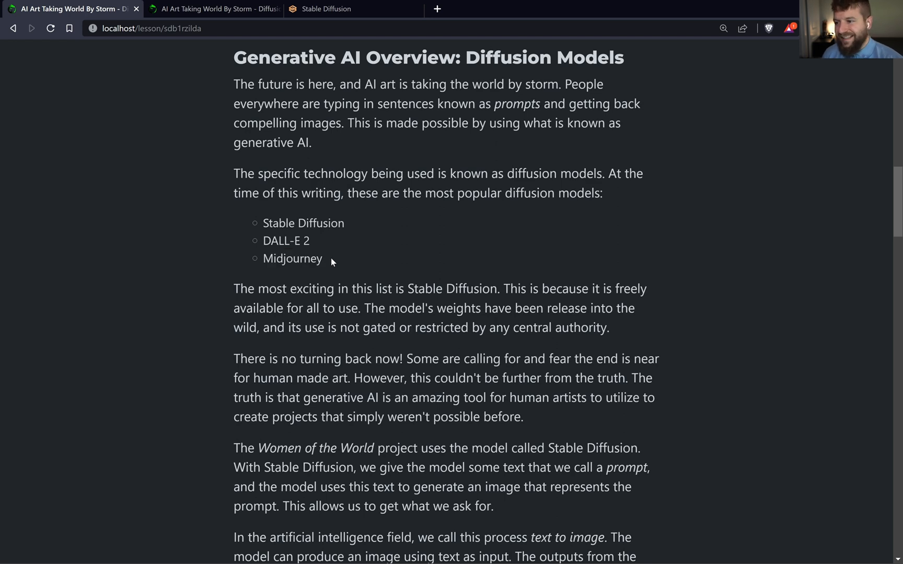
pyautogui.moveTo(343, 224)
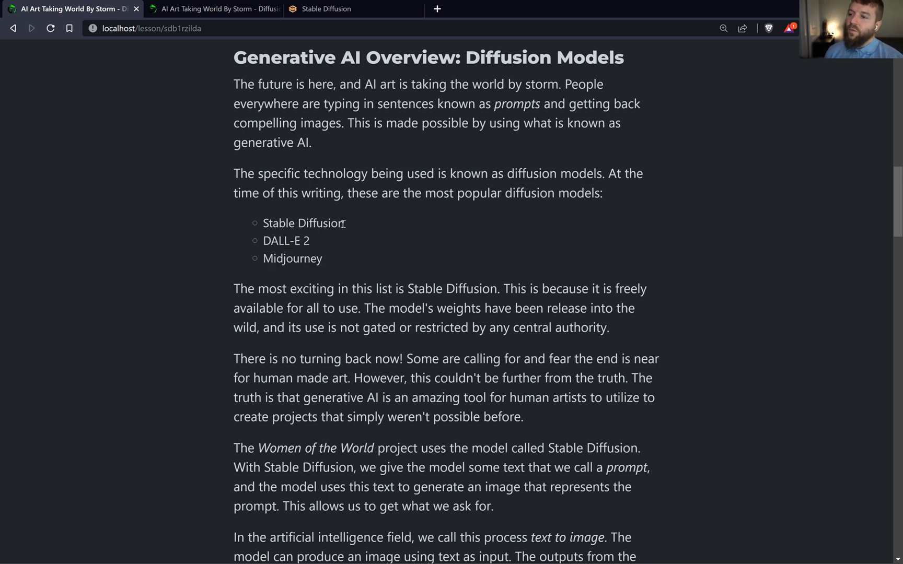
pyautogui.doubleClick(303, 224)
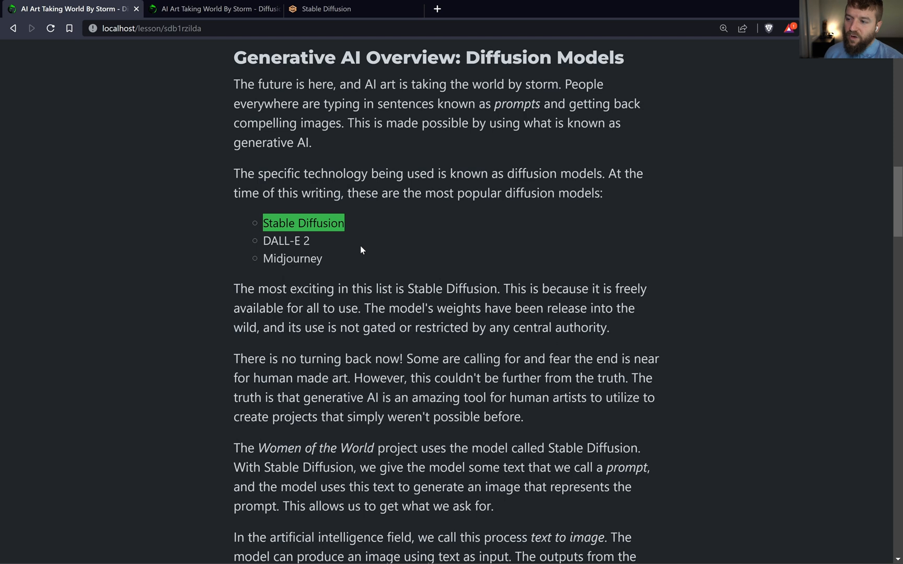
pyautogui.moveTo(366, 255)
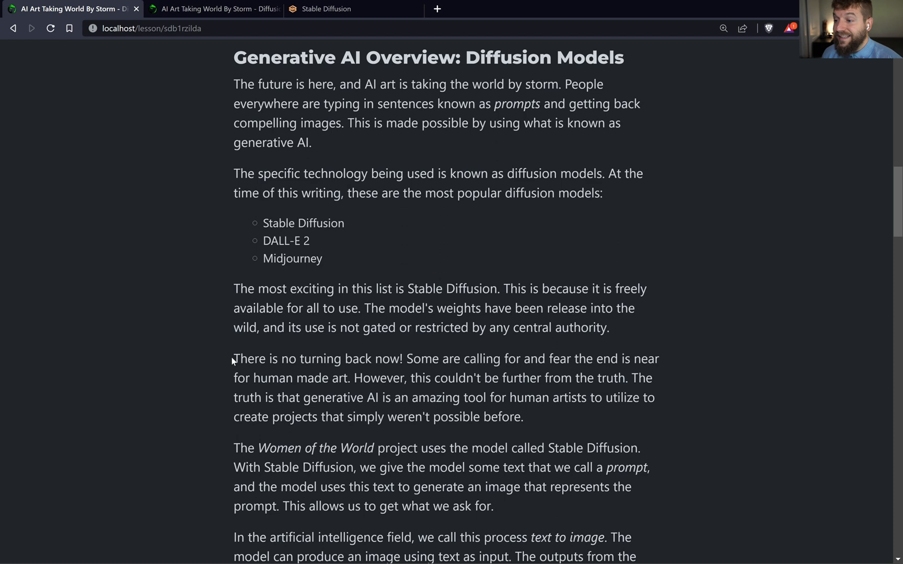
# - Highlight 'There is no turning back now!' and scroll to the regional portrait grid
pyautogui.moveTo(234, 358); pyautogui.dragTo(403, 359)
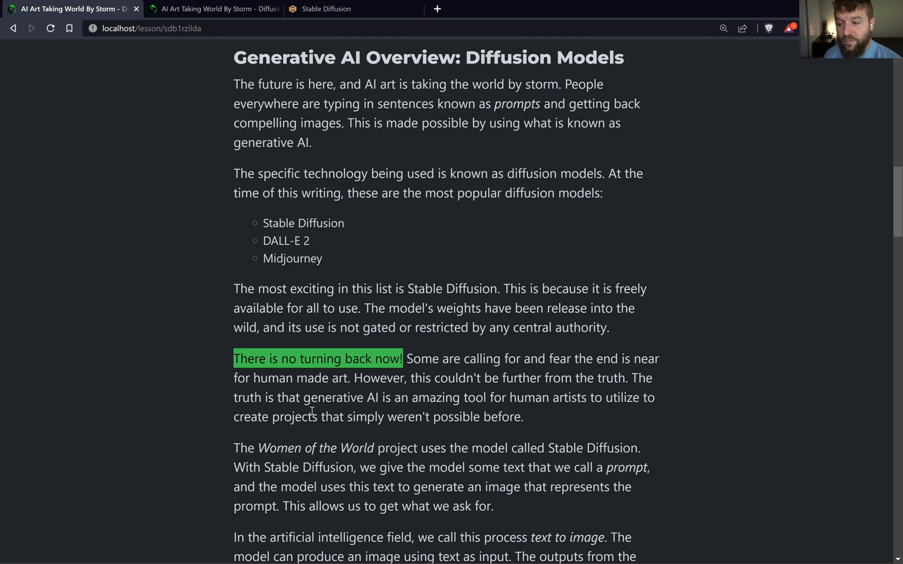
pyautogui.scroll(-3)
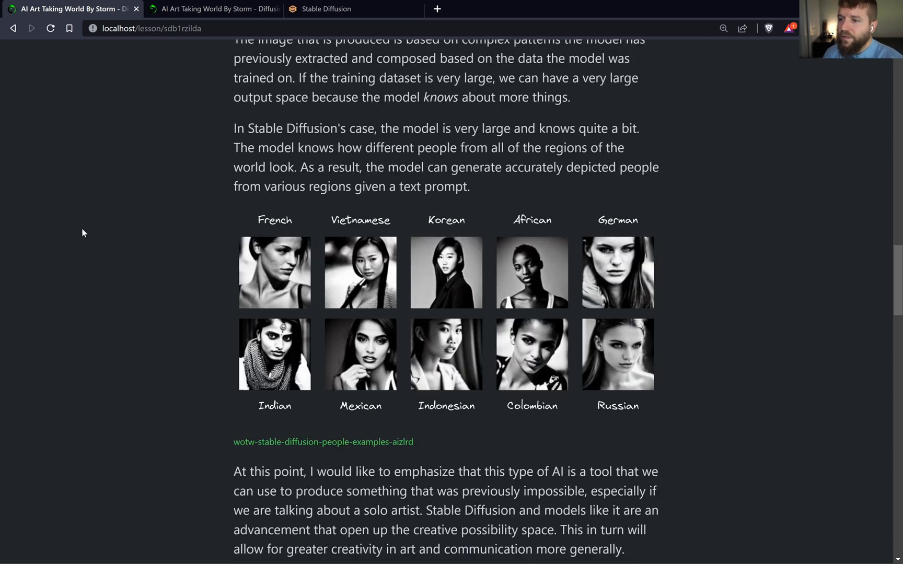
pyautogui.moveTo(77, 252)
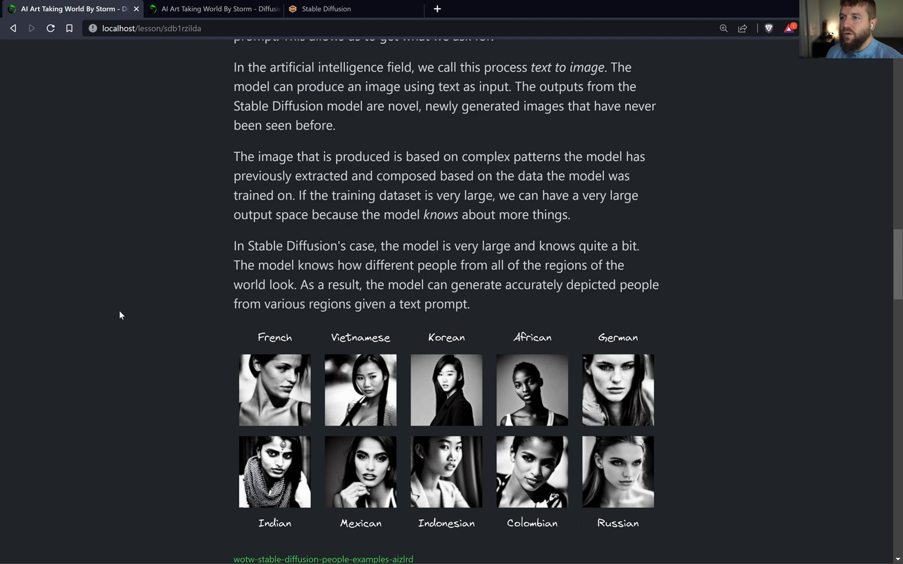
pyautogui.scroll(3)
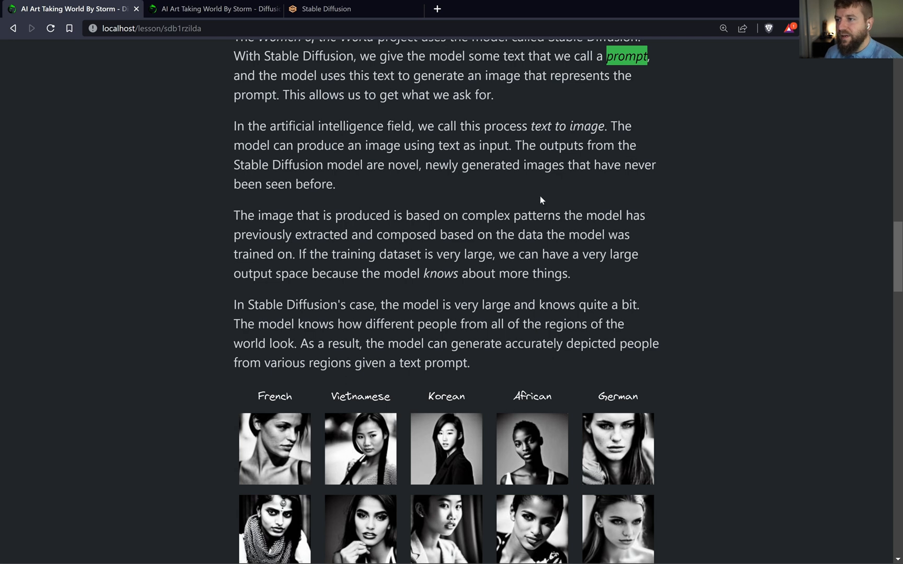
pyautogui.moveTo(380, 86)
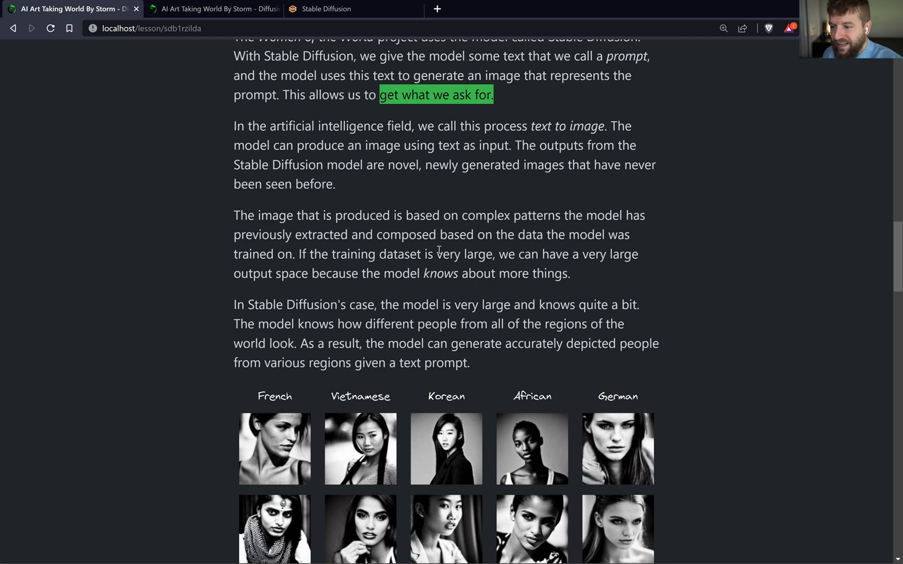
pyautogui.scroll(-3)
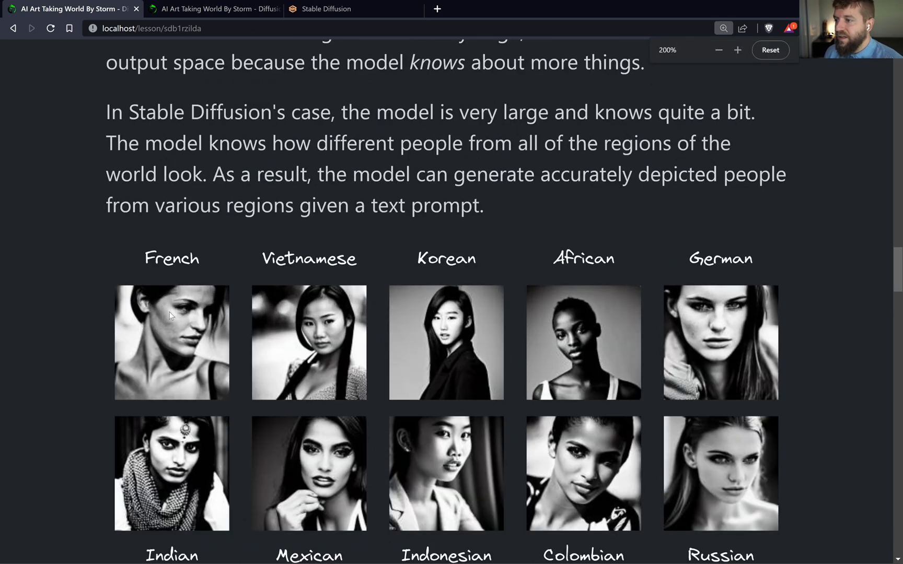
pyautogui.scroll(-3)
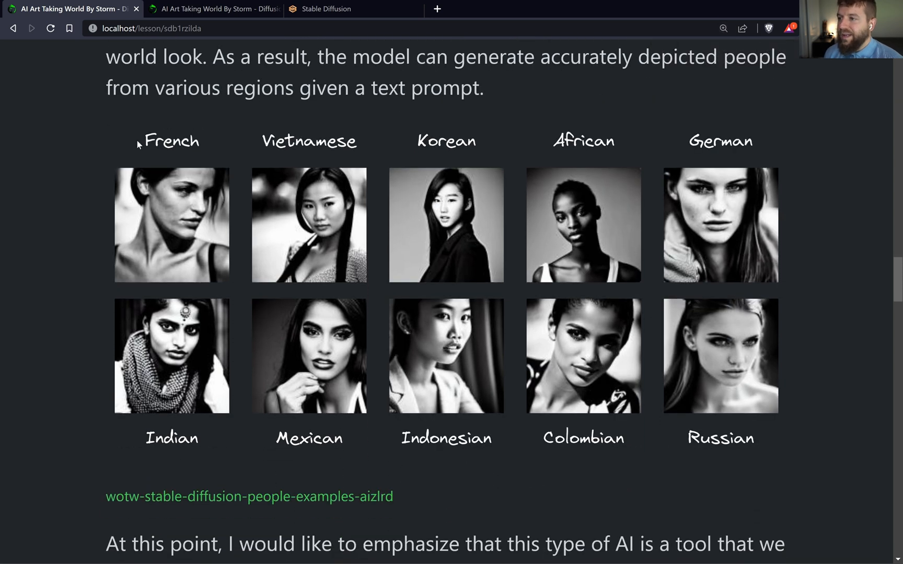
pyautogui.moveTo(118, 156)
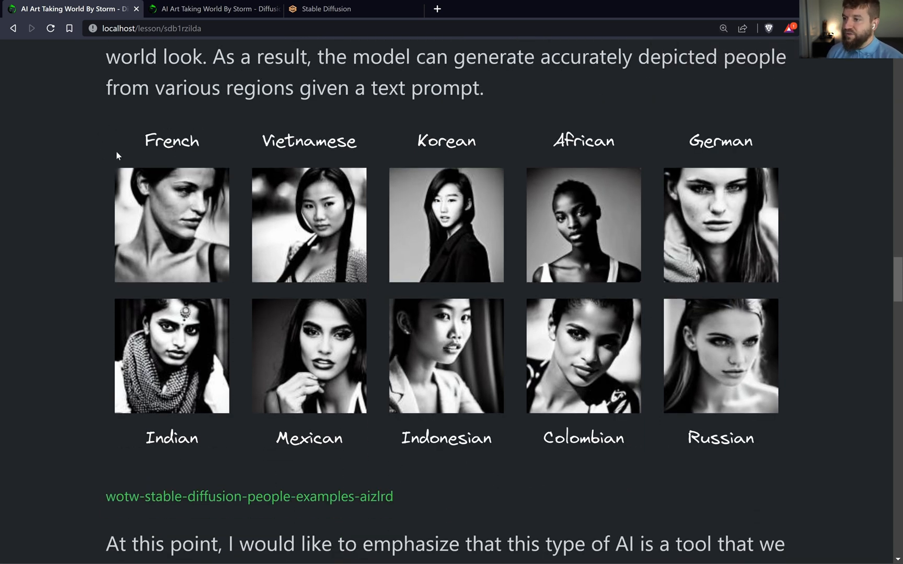
pyautogui.doubleClick(172, 140)
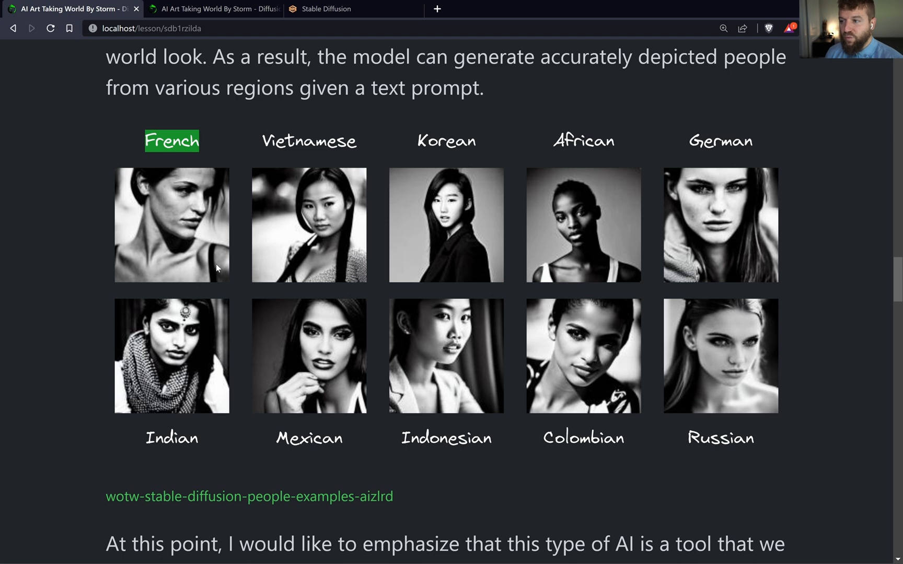
pyautogui.moveTo(110, 225)
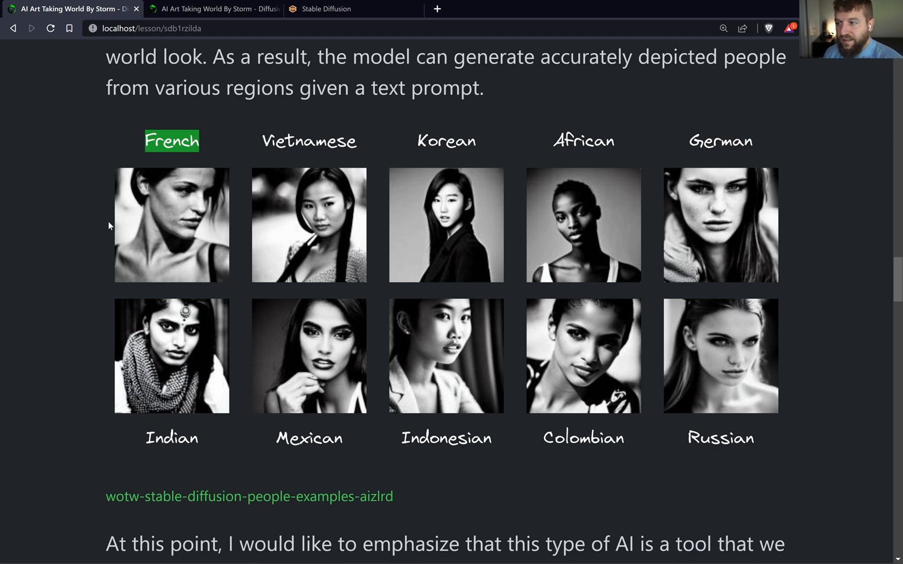
pyautogui.moveTo(310, 133)
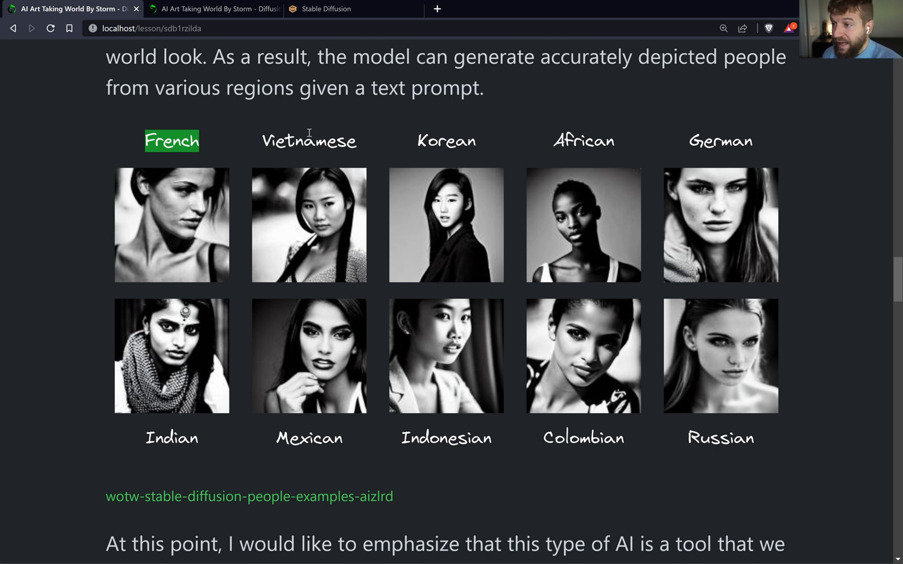
pyautogui.moveTo(582, 161)
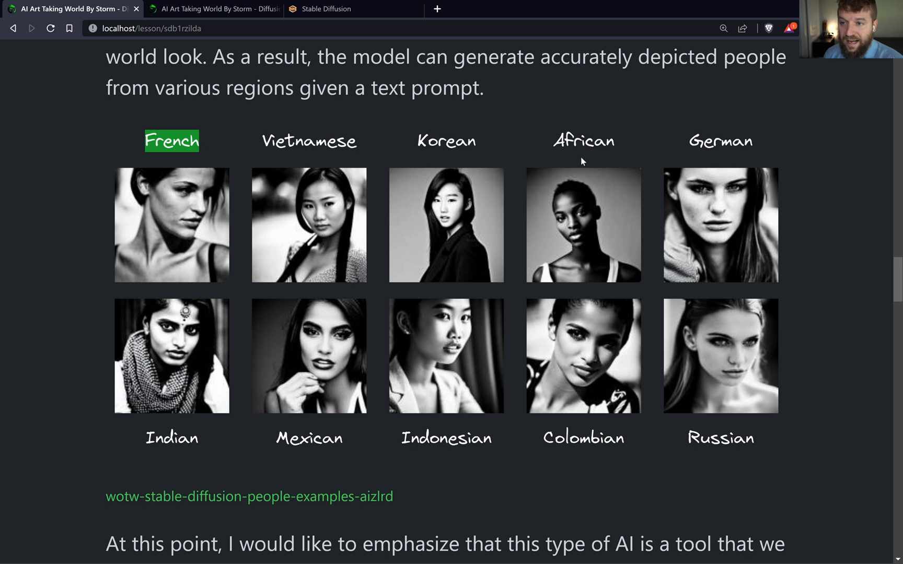
pyautogui.moveTo(48, 281)
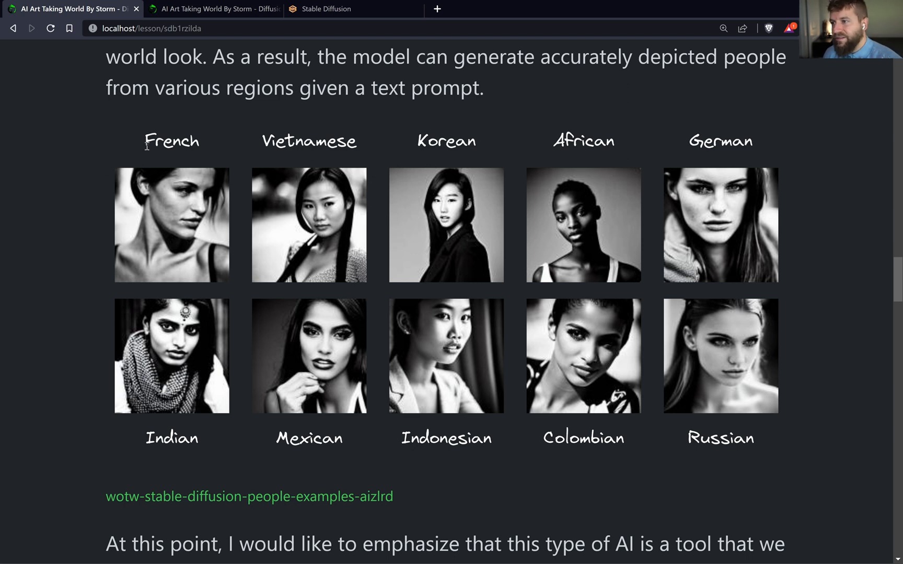
pyautogui.moveTo(207, 147)
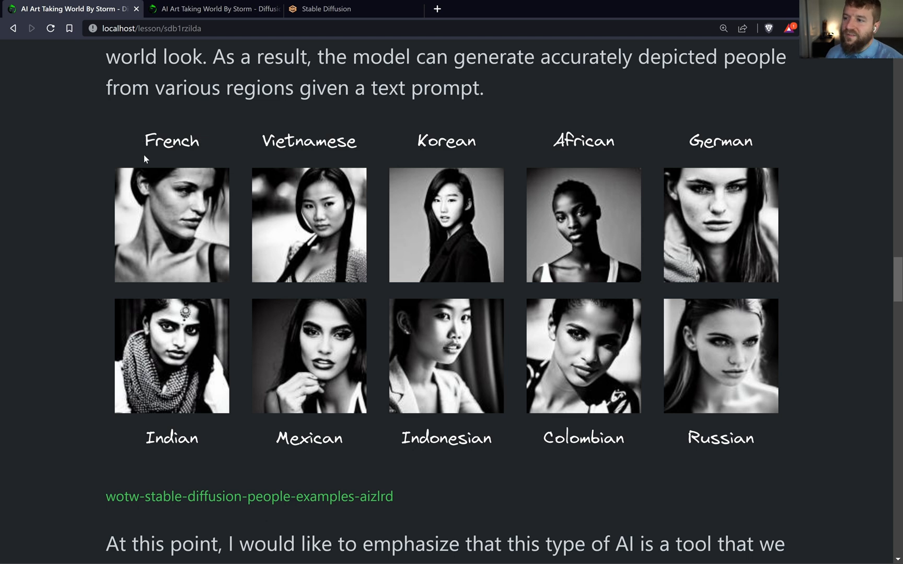
pyautogui.moveTo(117, 133)
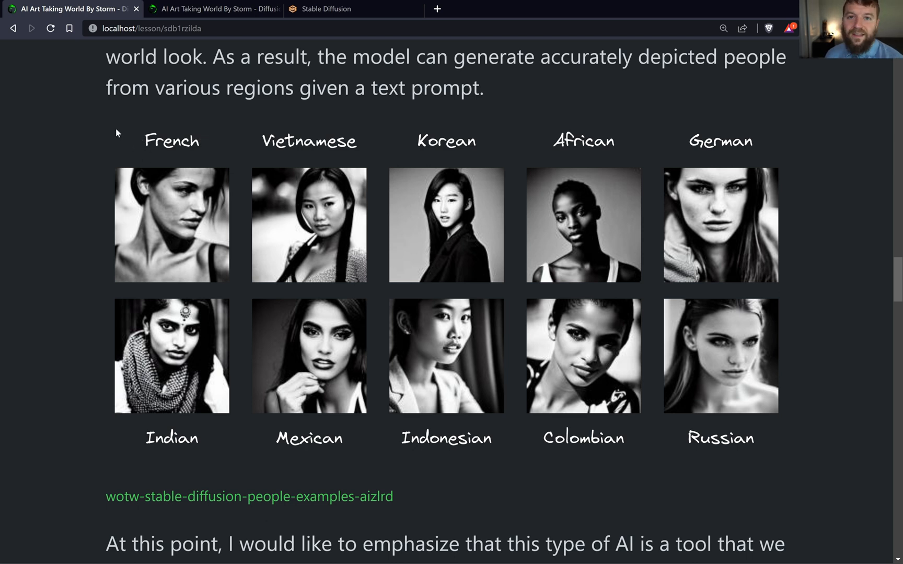
pyautogui.moveTo(98, 150)
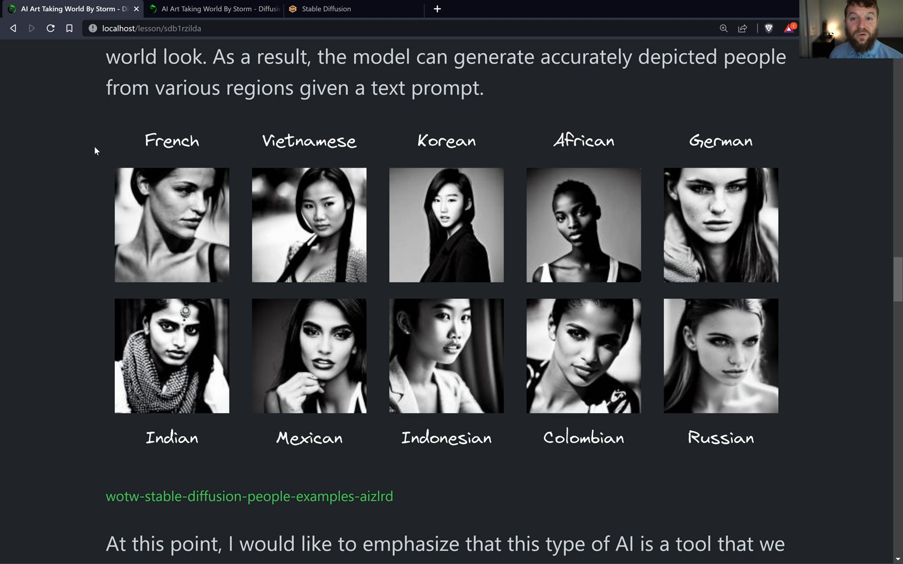
# - Scroll to the 'Iteration Steps from Noise to Image' figure, steps 2 through 30
pyautogui.scroll(-3)
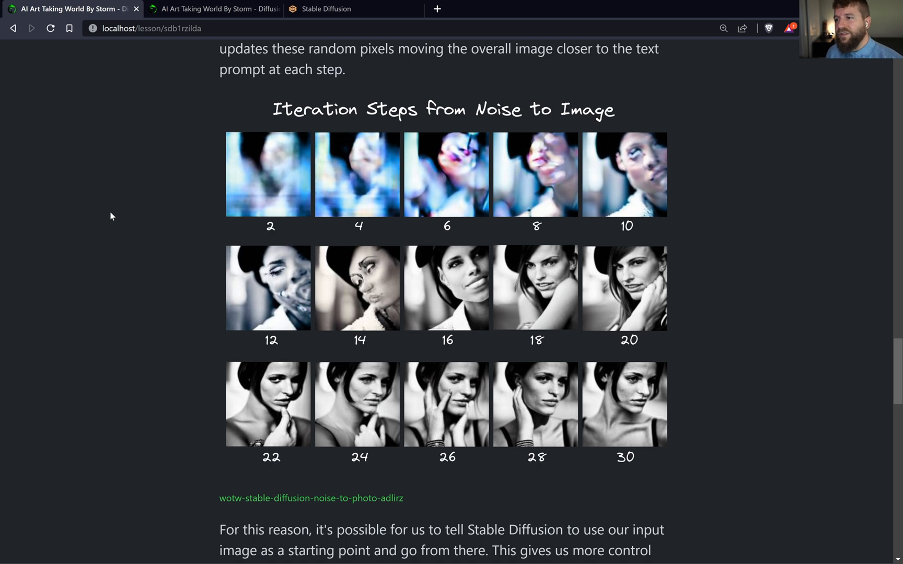
pyautogui.moveTo(179, 228)
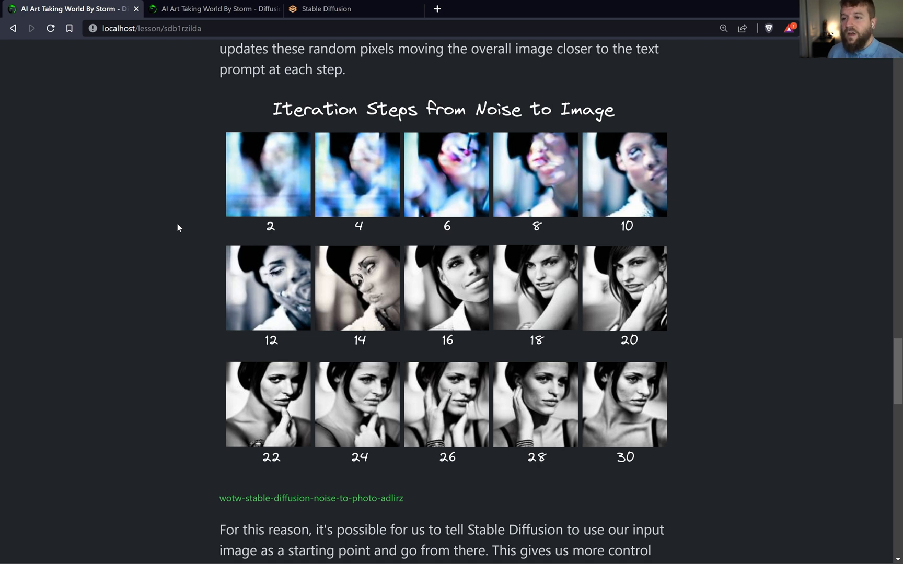
pyautogui.moveTo(279, 110)
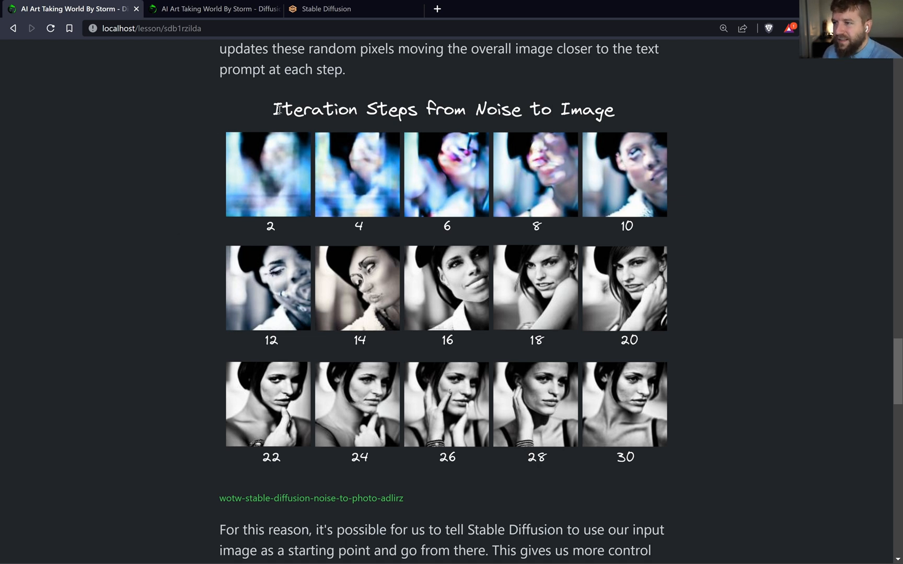
pyautogui.moveTo(275, 110); pyautogui.dragTo(515, 110)
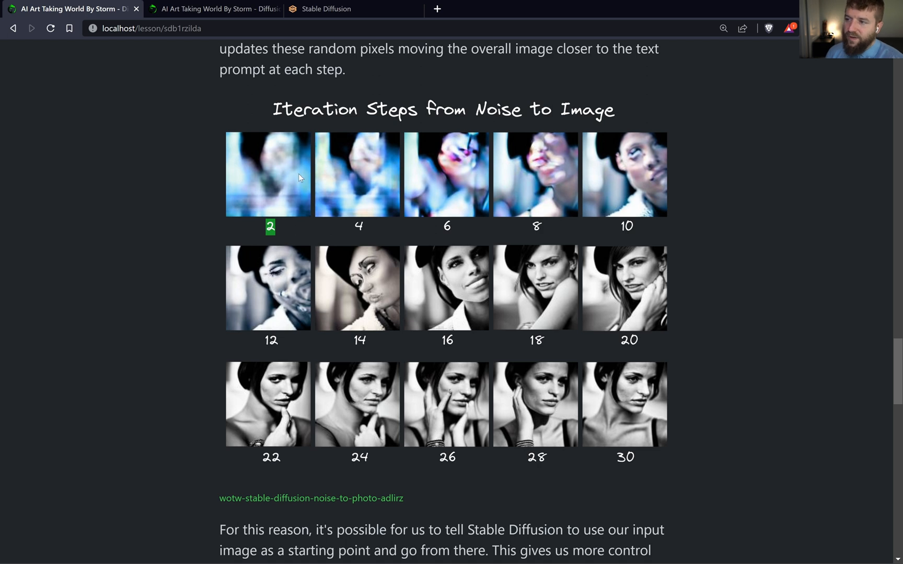
pyautogui.moveTo(336, 246)
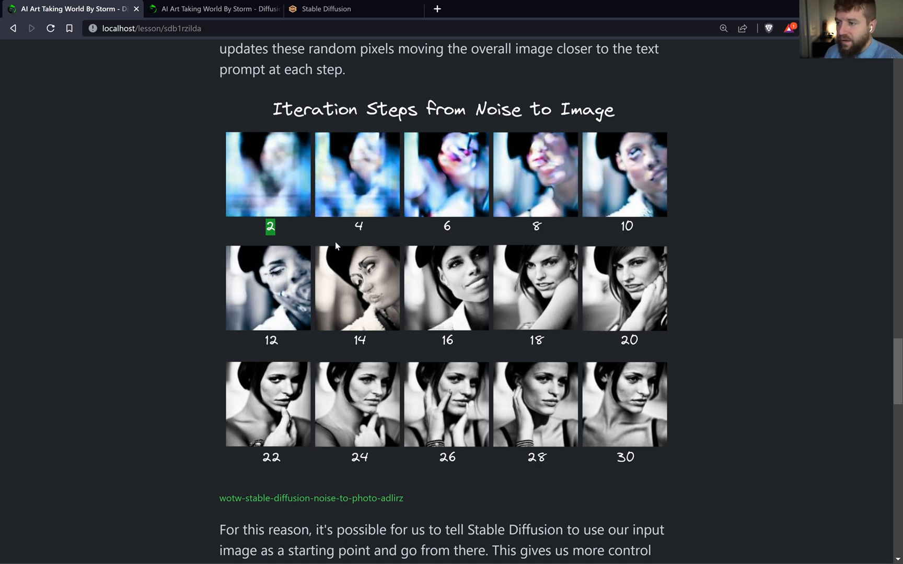
pyautogui.moveTo(296, 209)
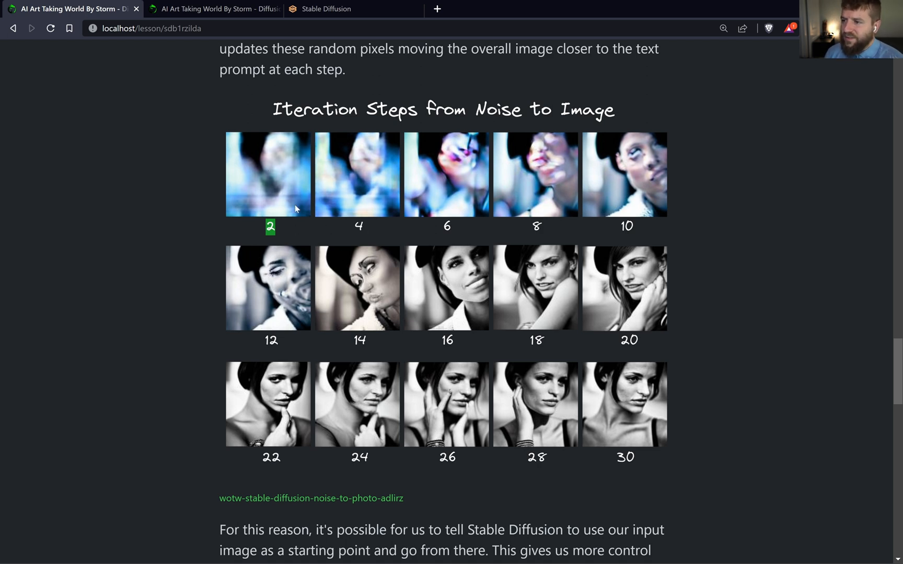
pyautogui.moveTo(353, 279)
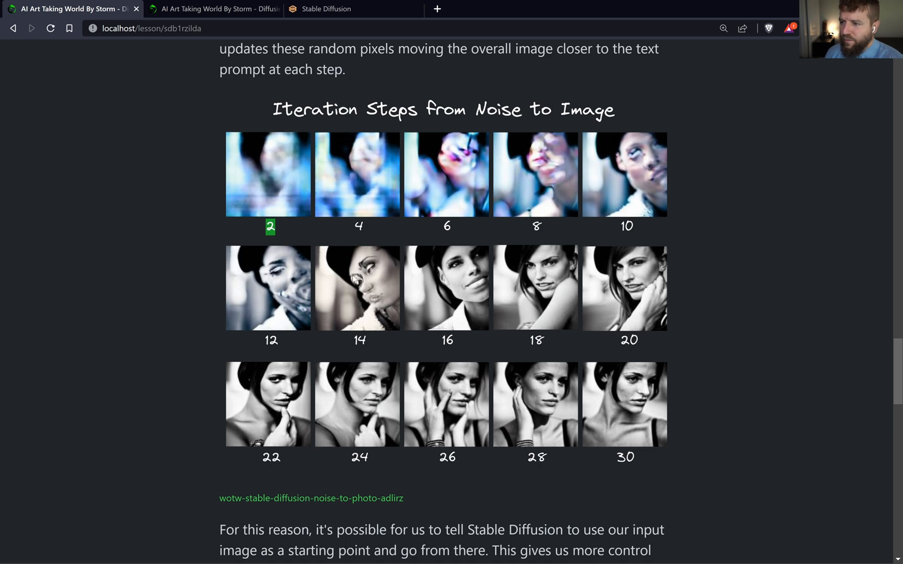
pyautogui.moveTo(511, 387)
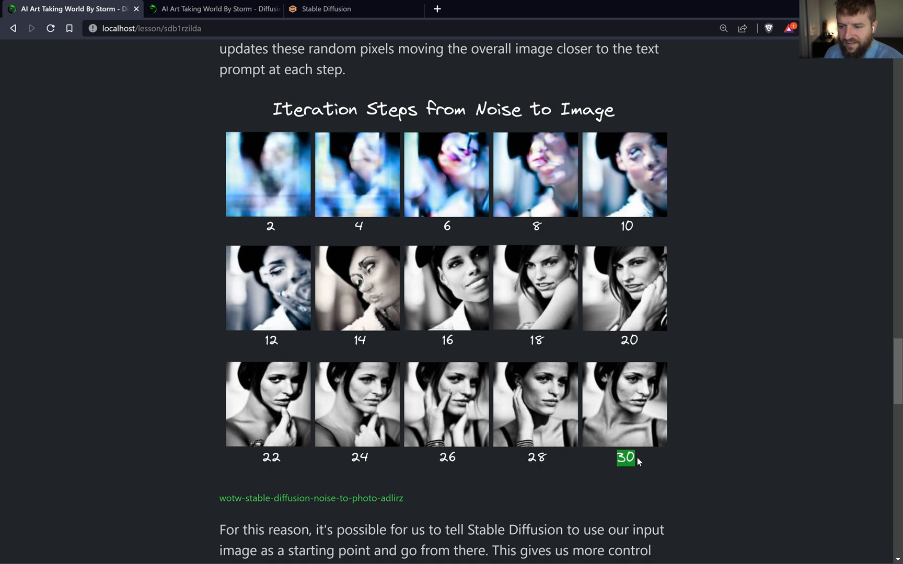
pyautogui.moveTo(686, 397)
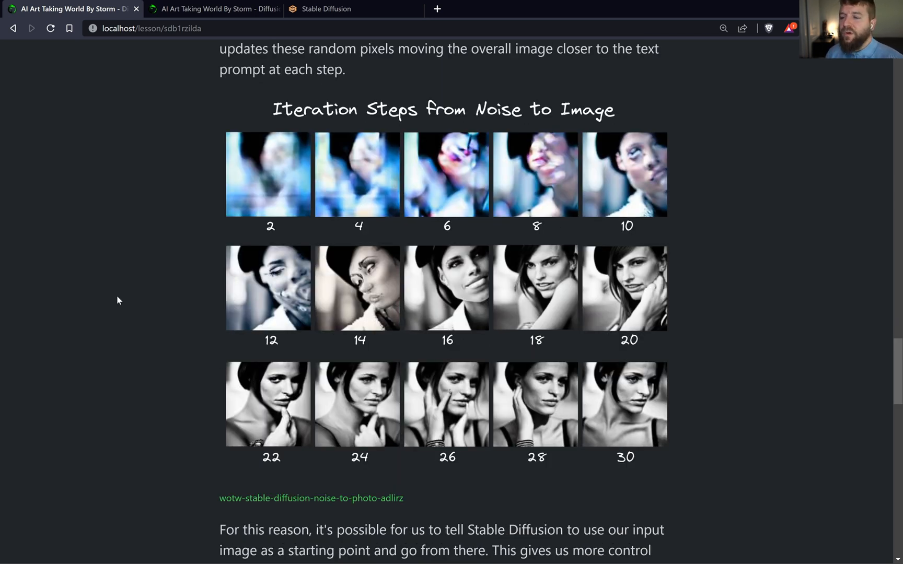
# - Highlight the step 16 label under the third image of the grid's second row
pyautogui.doubleClick(447, 341)
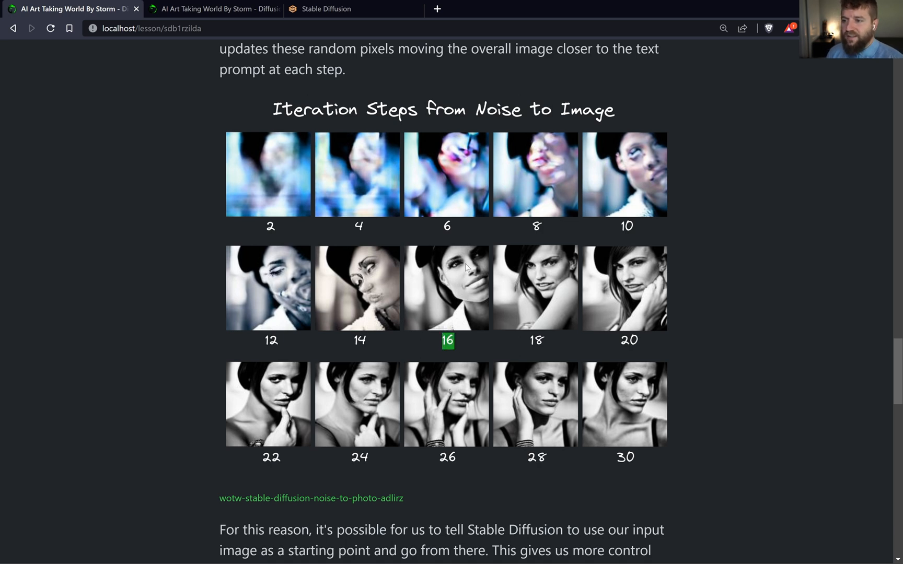
pyautogui.moveTo(459, 354)
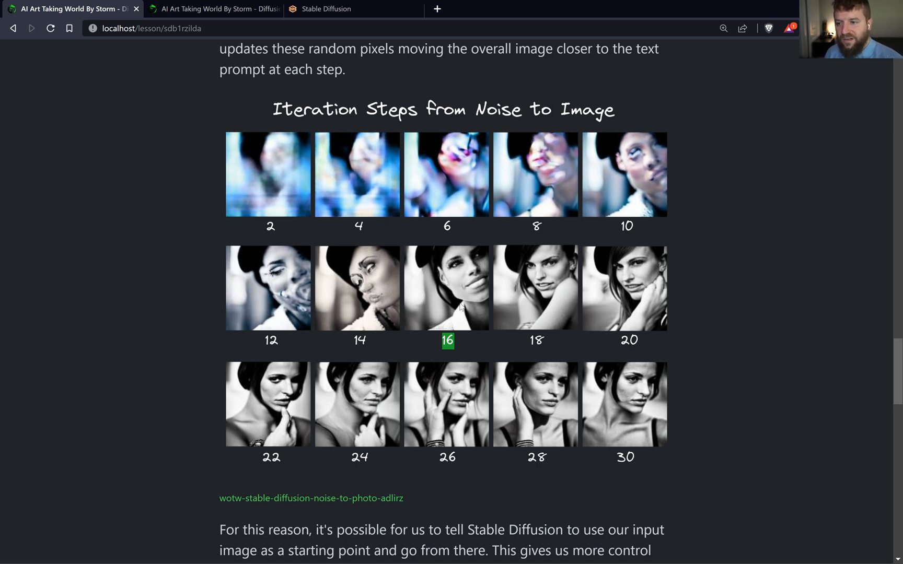
pyautogui.moveTo(464, 283)
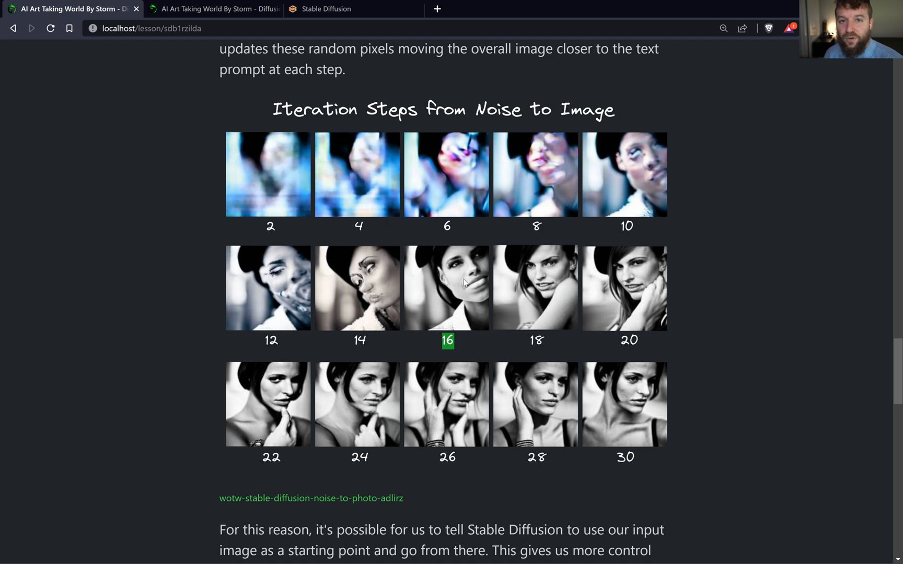
pyautogui.moveTo(728, 380)
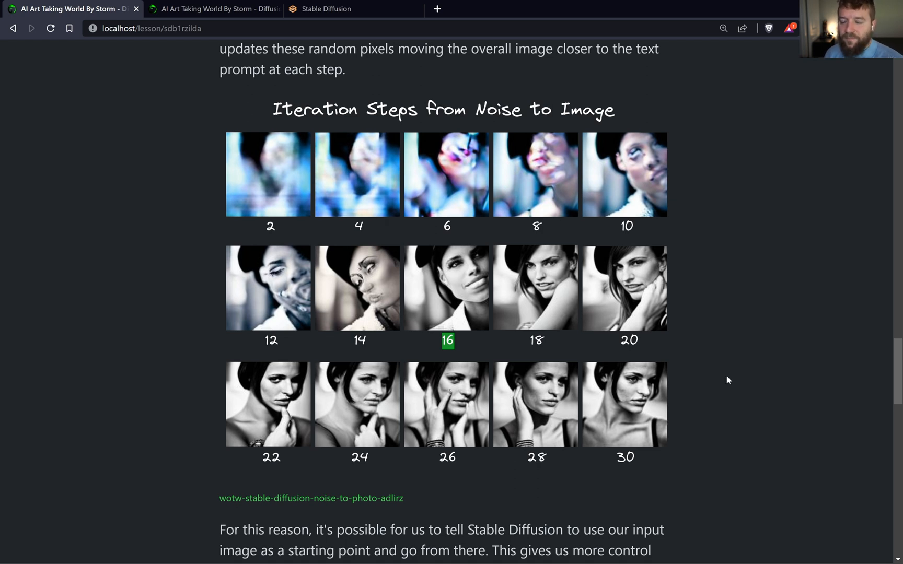
pyautogui.moveTo(421, 499)
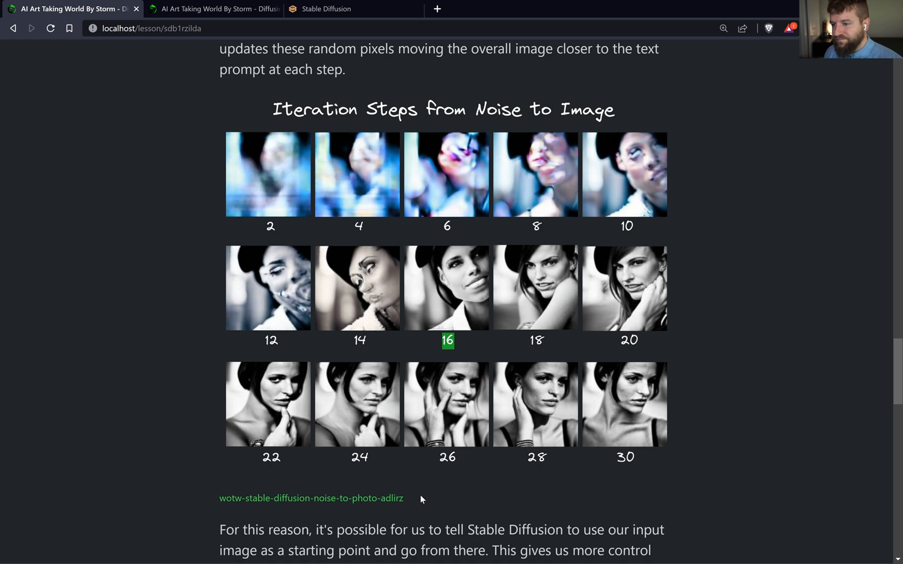
# - Scroll to the Input + Prompt = Output image-to-image figure
pyautogui.scroll(-3)
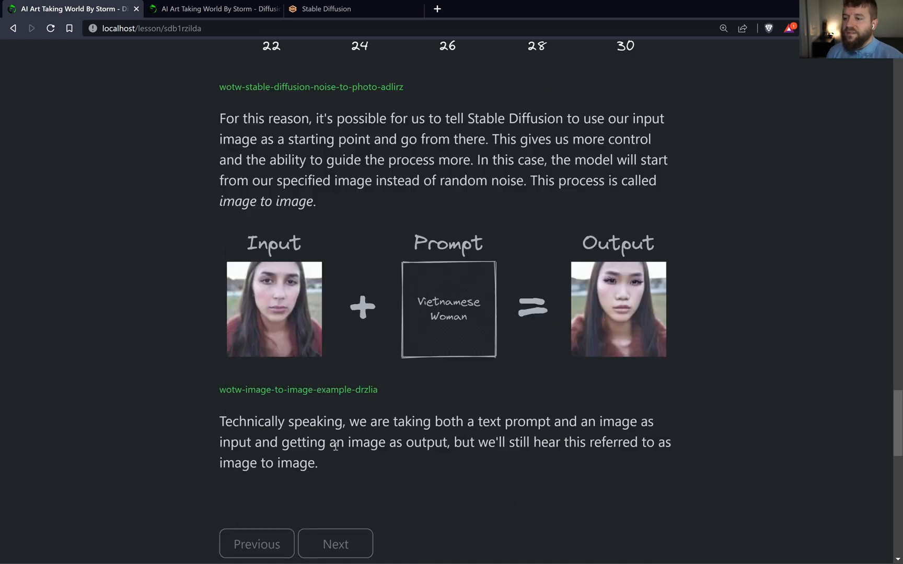
pyautogui.moveTo(369, 367)
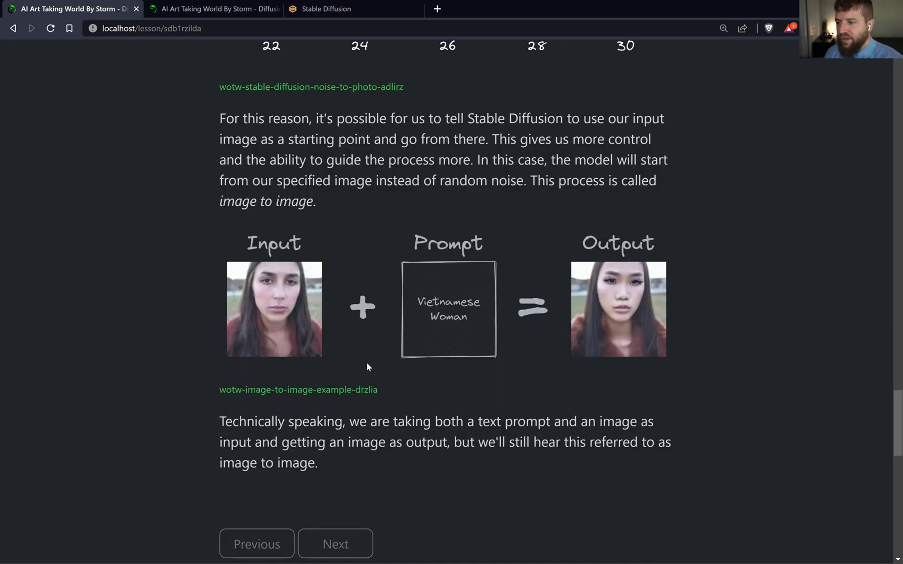
pyautogui.moveTo(311, 274)
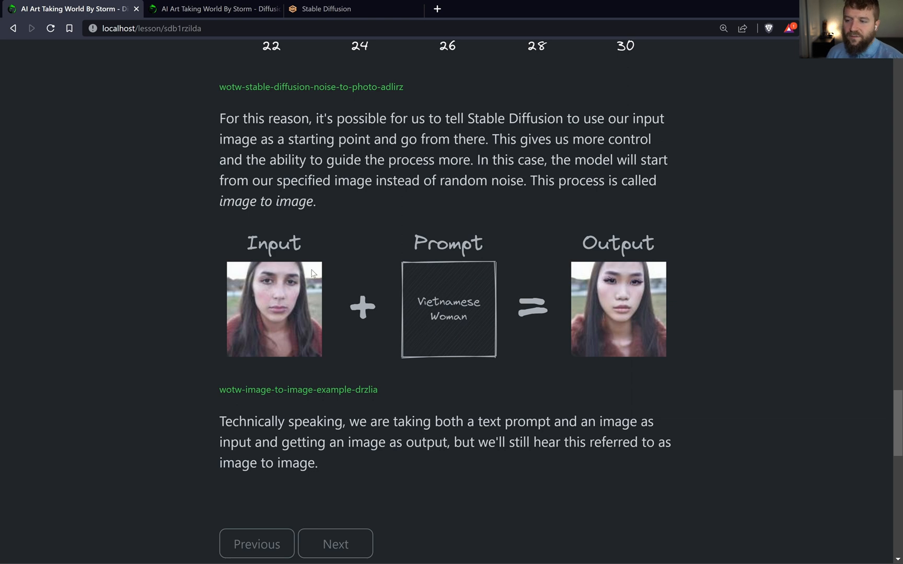
pyautogui.moveTo(479, 325)
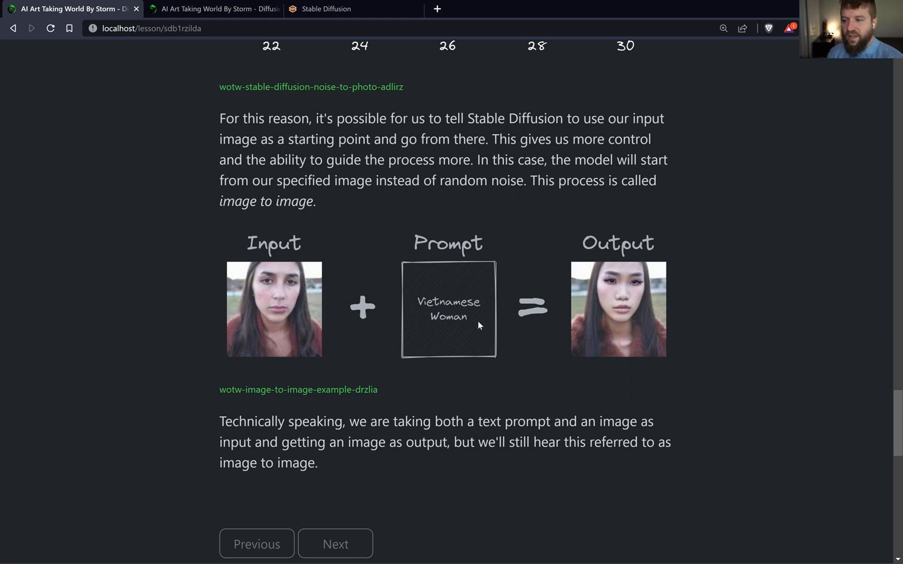
pyautogui.moveTo(470, 349)
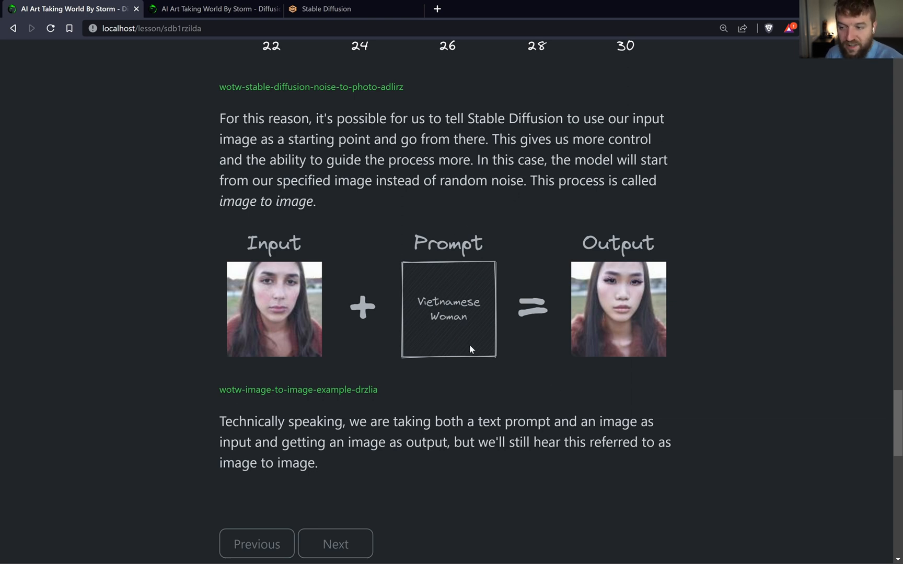
pyautogui.moveTo(636, 346)
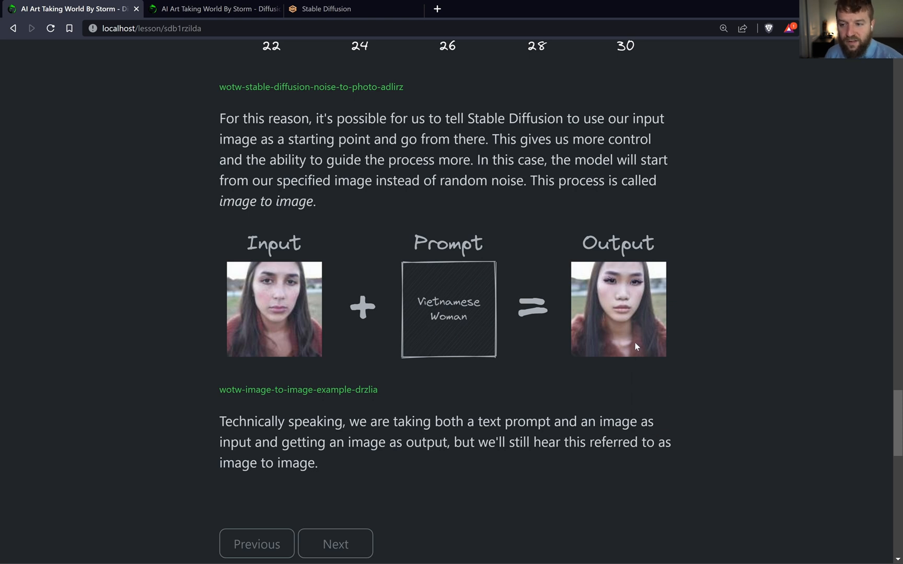
pyautogui.moveTo(631, 318)
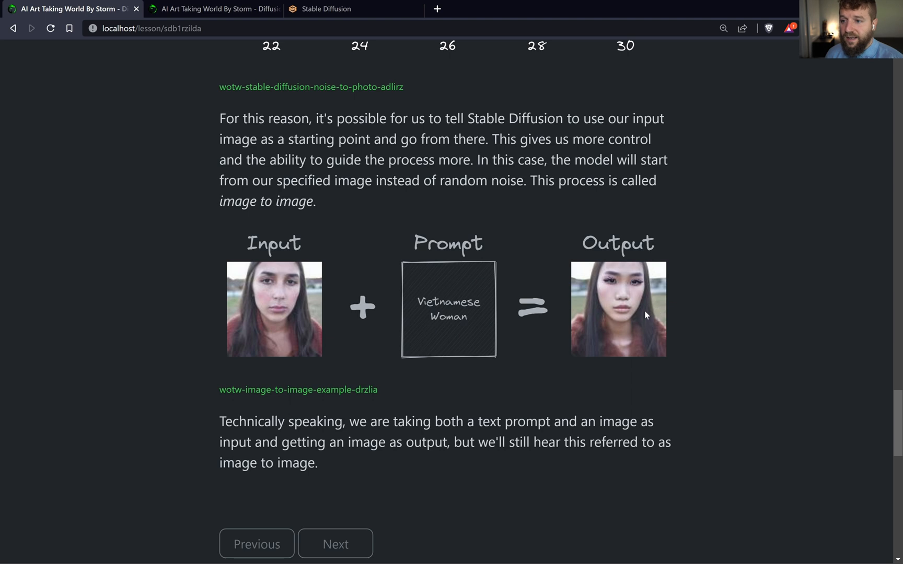
pyautogui.moveTo(609, 357)
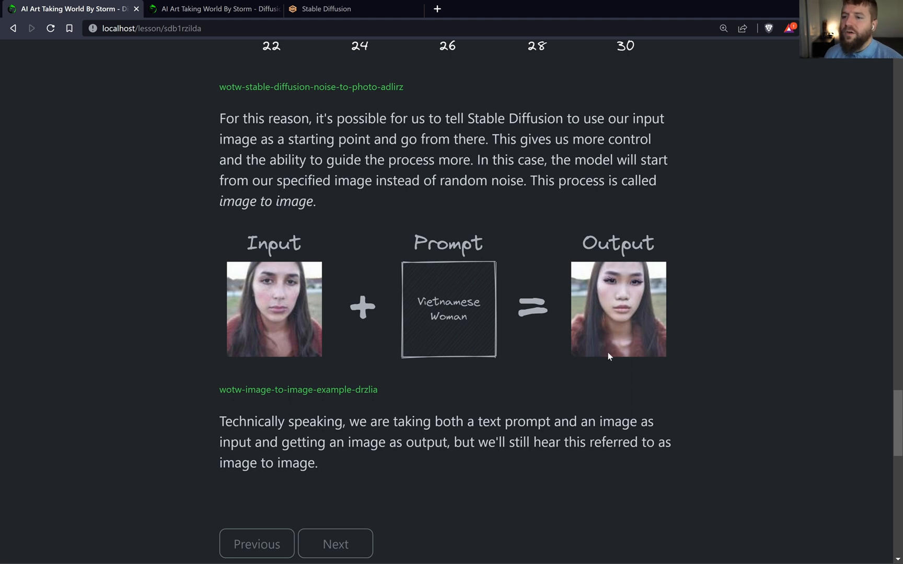